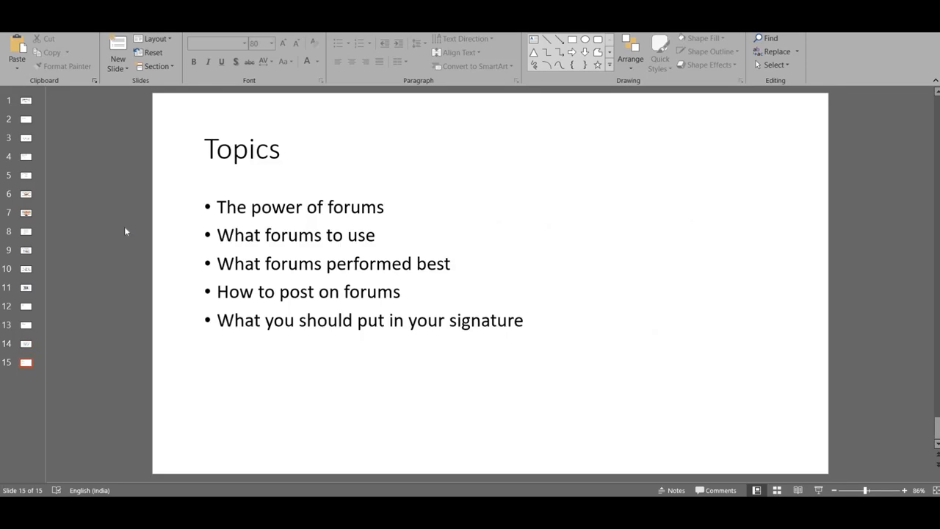
mouse_move(393, 210)
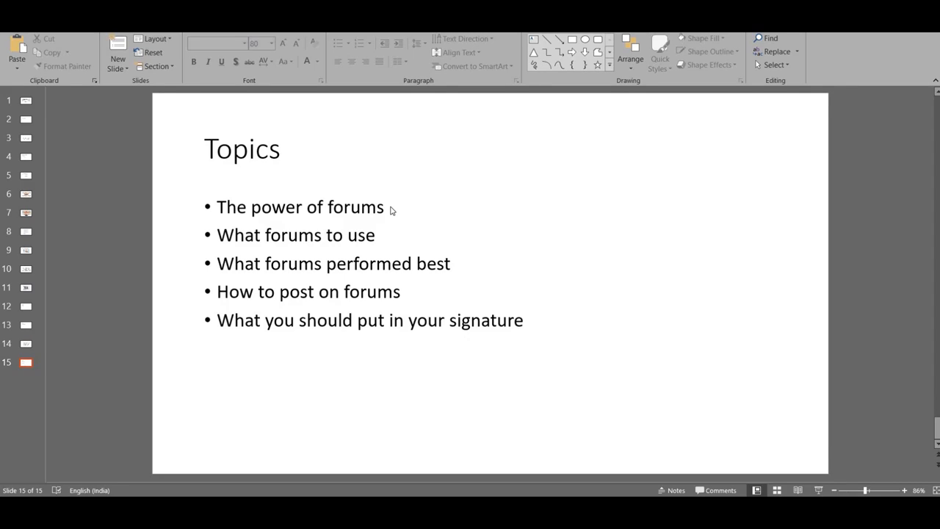
mouse_move(568, 253)
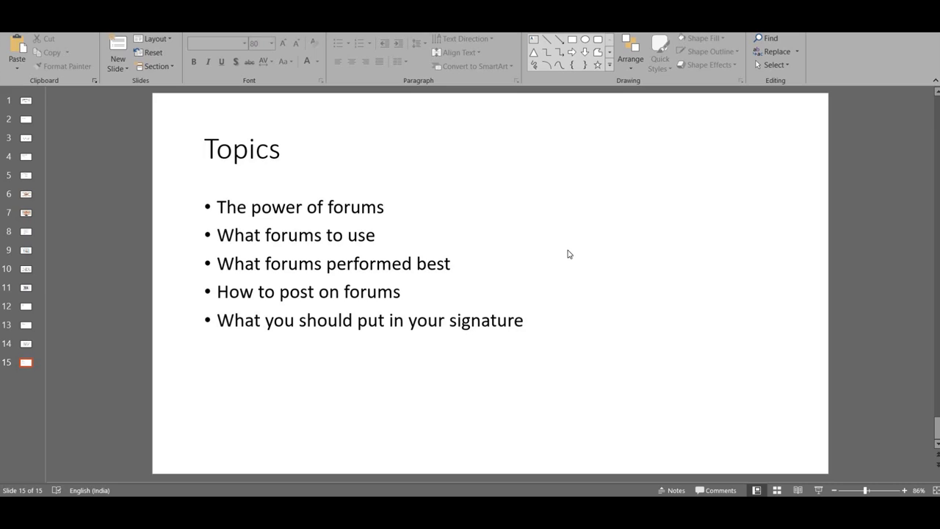
mouse_move(490, 363)
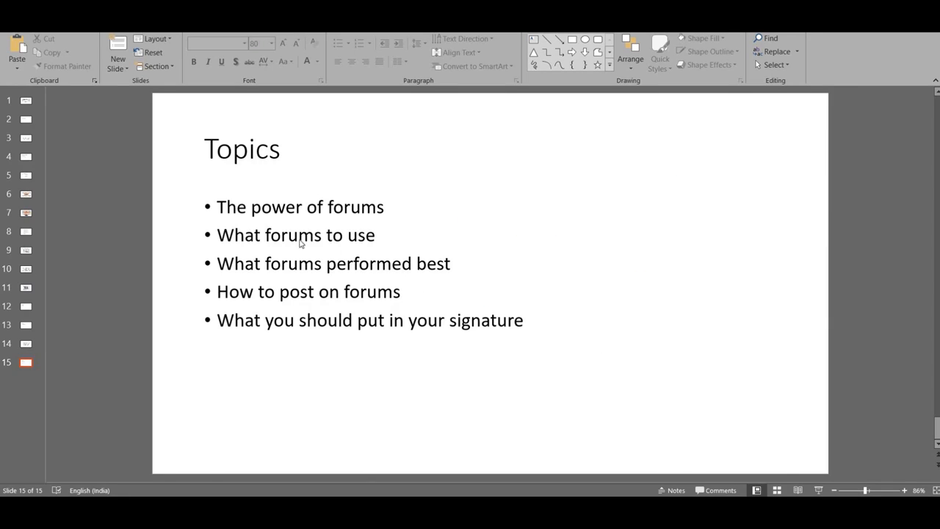
mouse_move(430, 415)
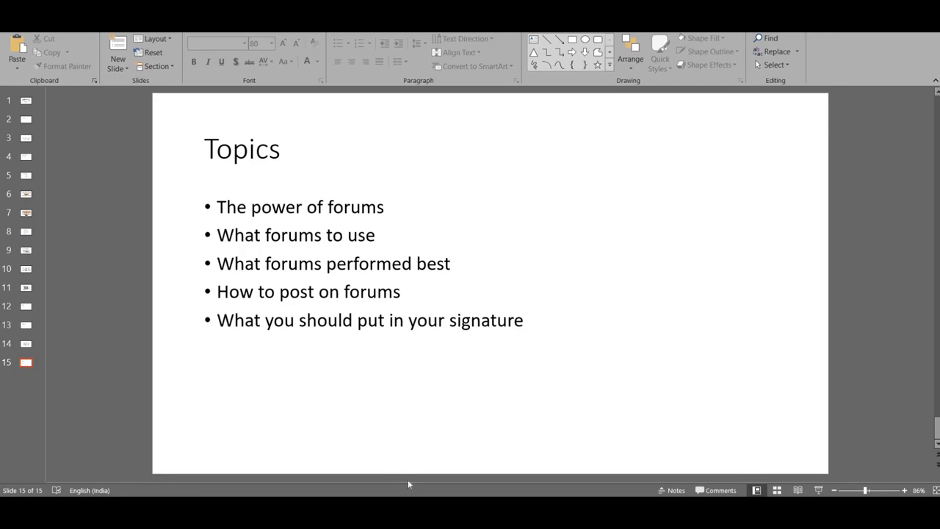
mouse_move(370, 462)
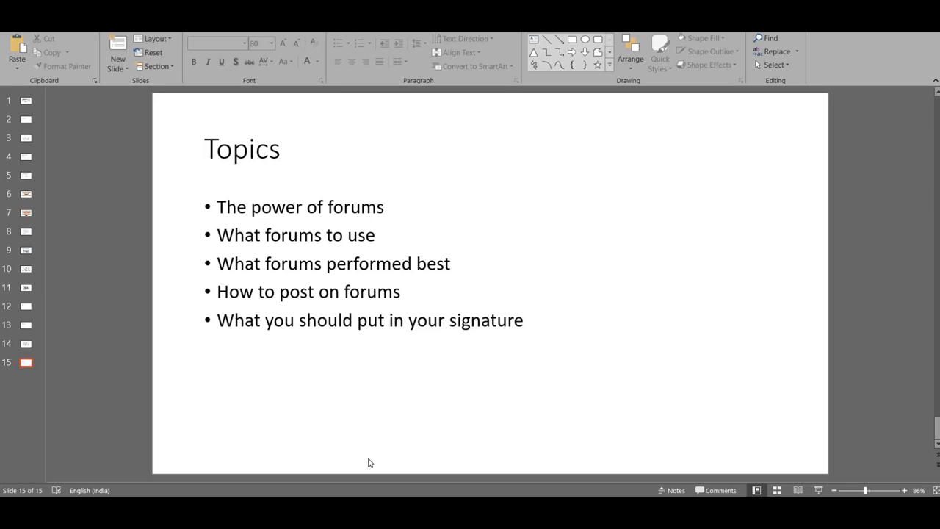
mouse_move(346, 429)
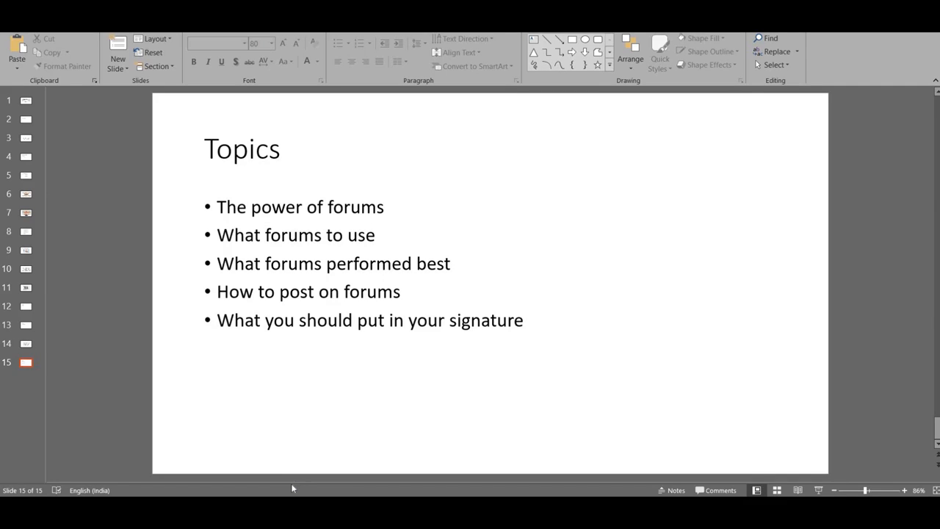
mouse_move(239, 274)
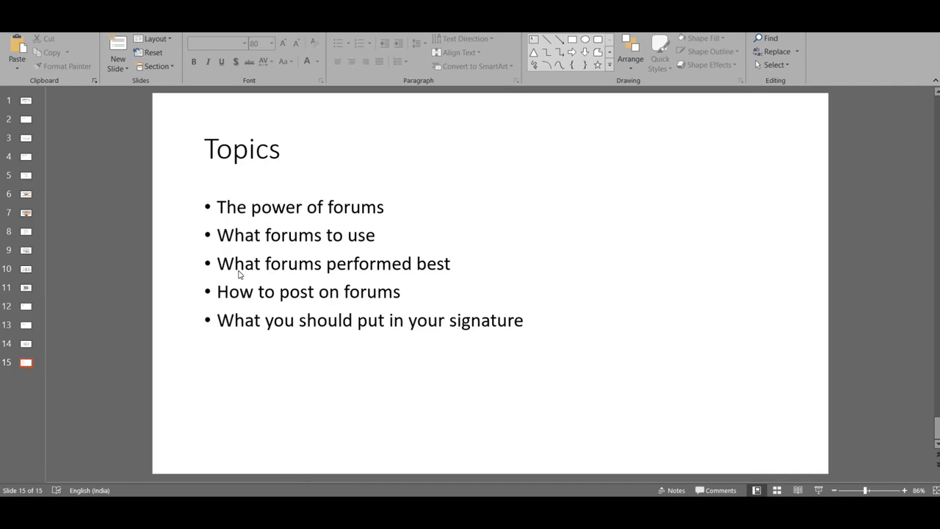
mouse_move(311, 345)
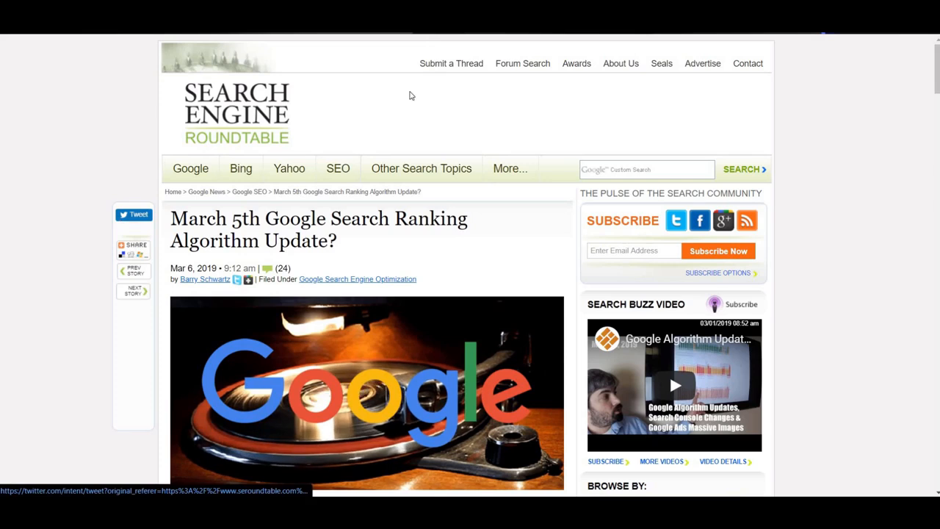
mouse_move(356, 73)
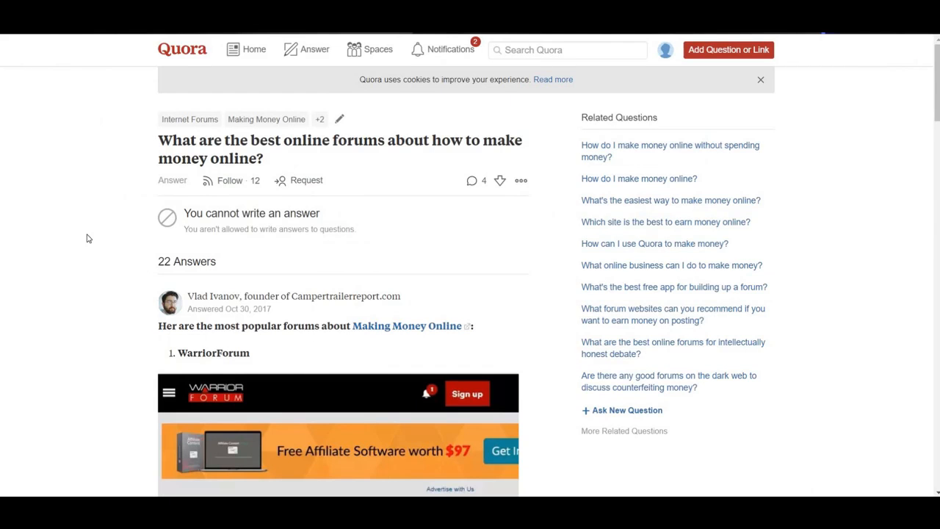
mouse_move(95, 252)
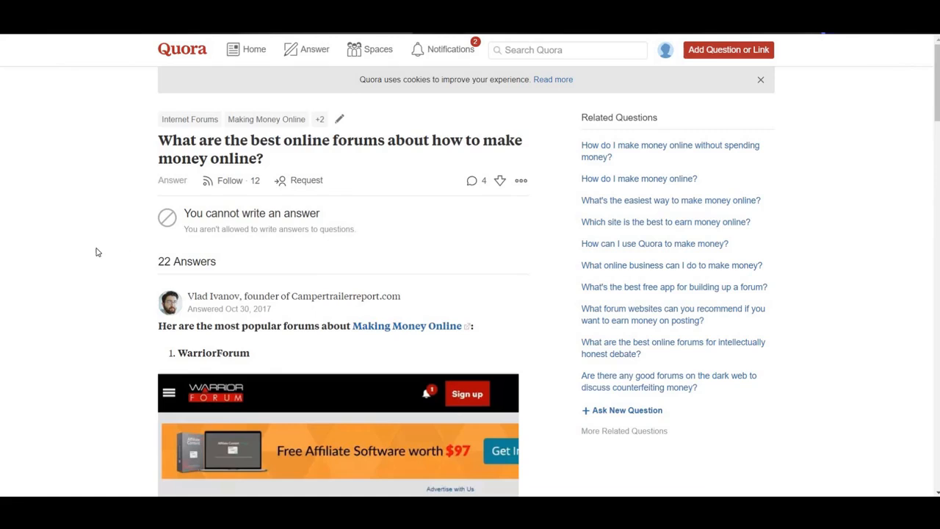
Read down the Quora answer recommending WarriorForum, DigitalPoint and WickedFire
scroll(down, 3)
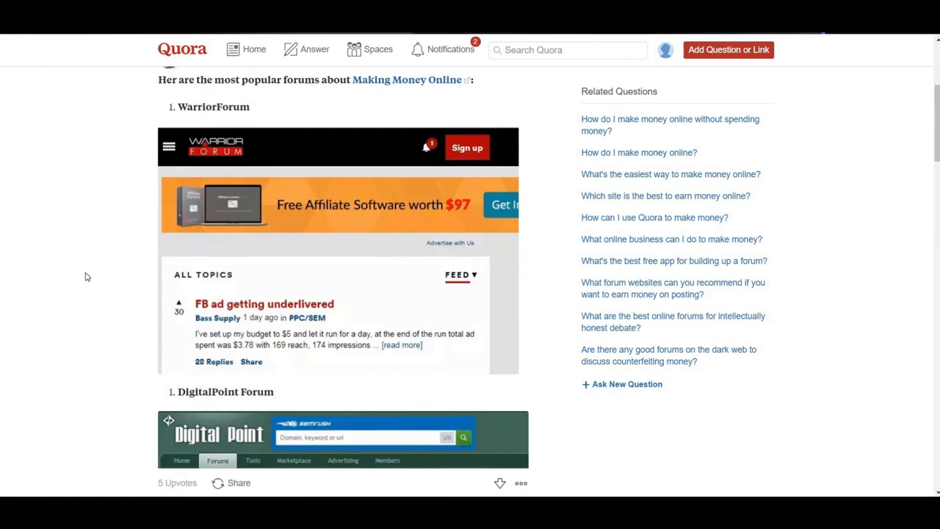
scroll(down, 3)
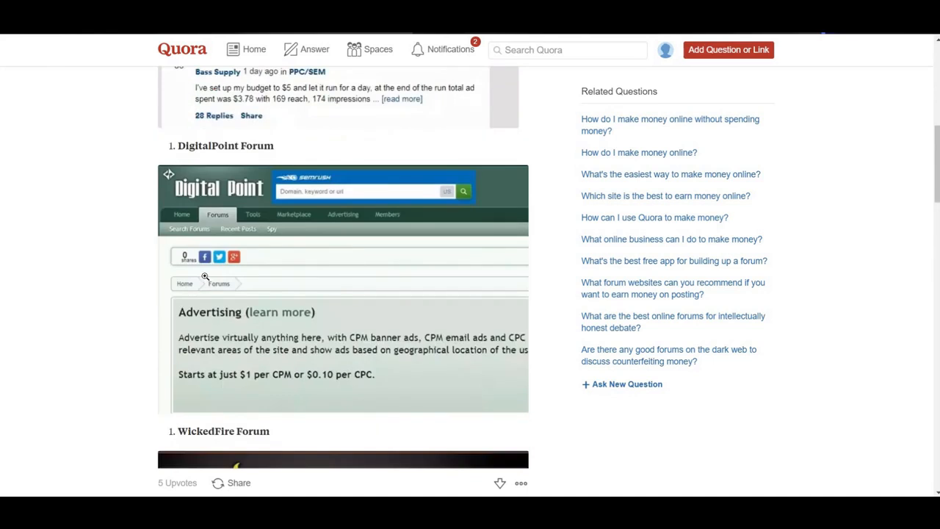
scroll(down, 3)
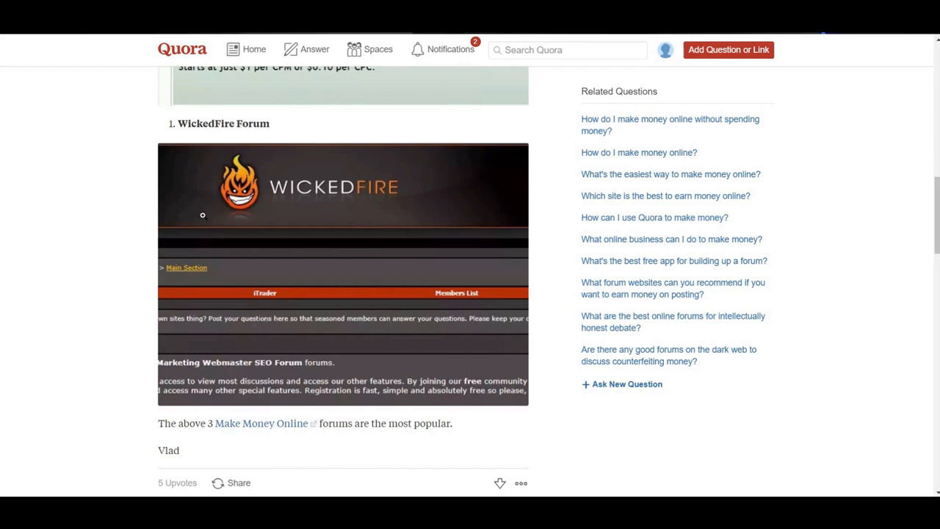
scroll(down, 3)
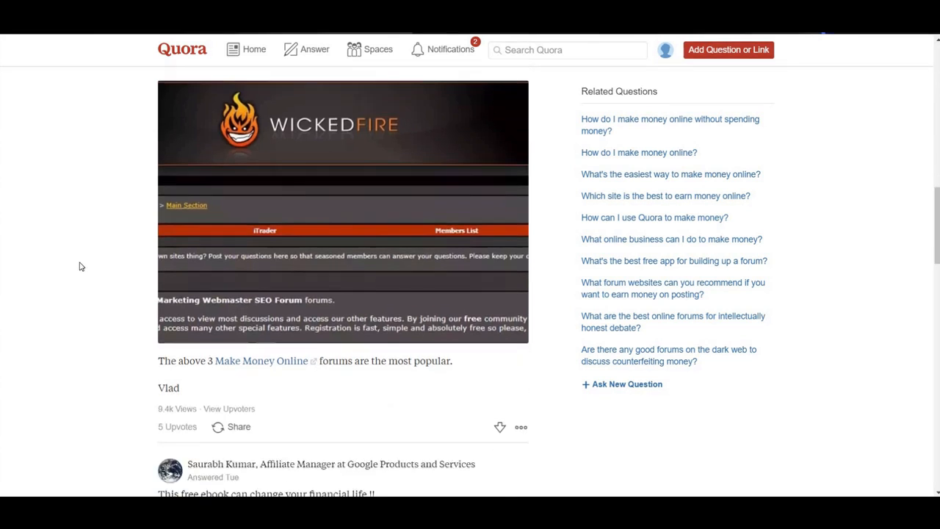
scroll(down, 3)
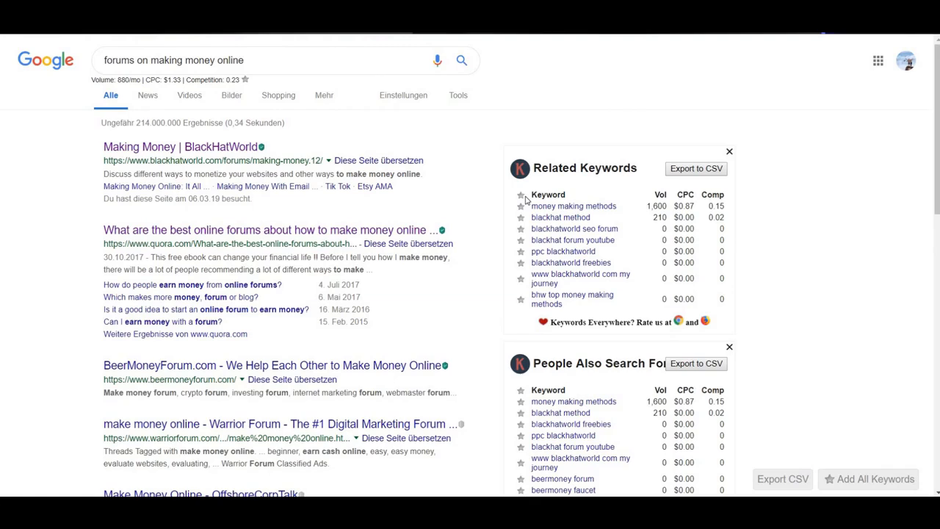
Scroll through the Google results for 'forums on making money online'
scroll(down, 3)
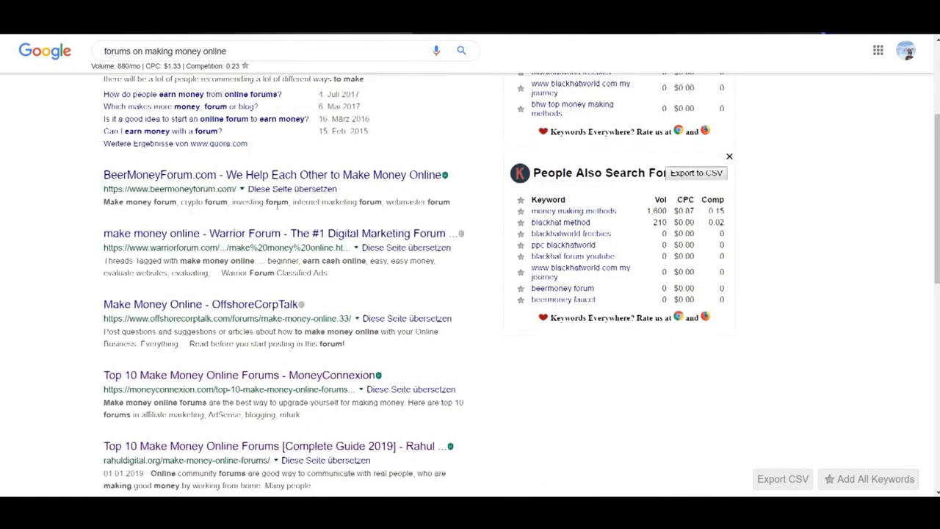
scroll(down, 3)
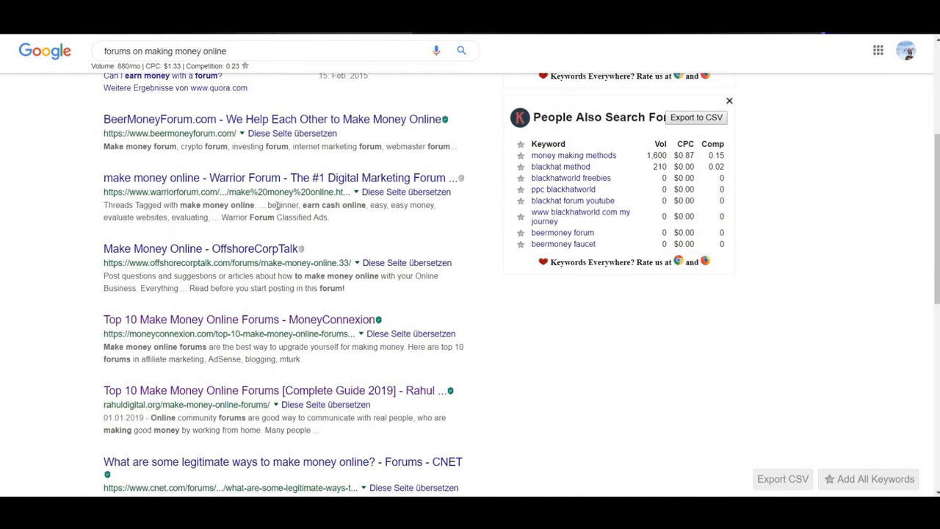
scroll(down, 3)
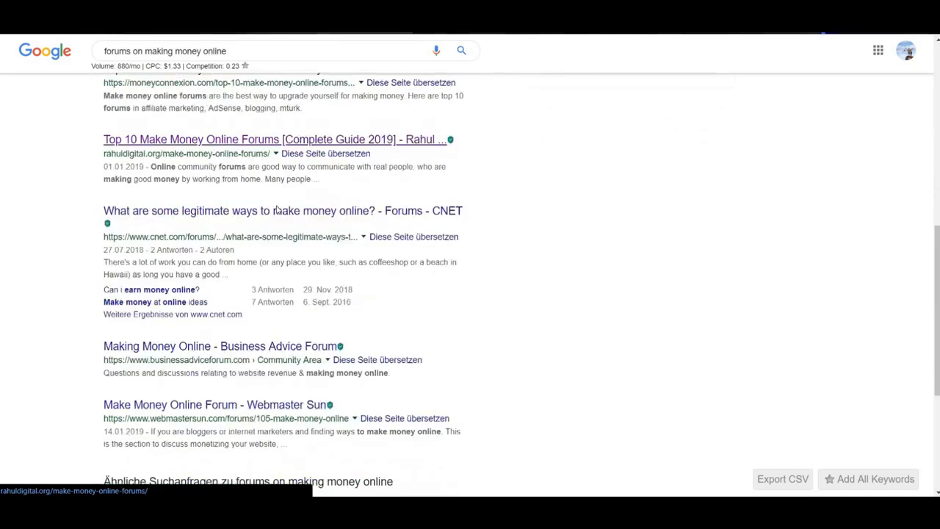
scroll(down, 3)
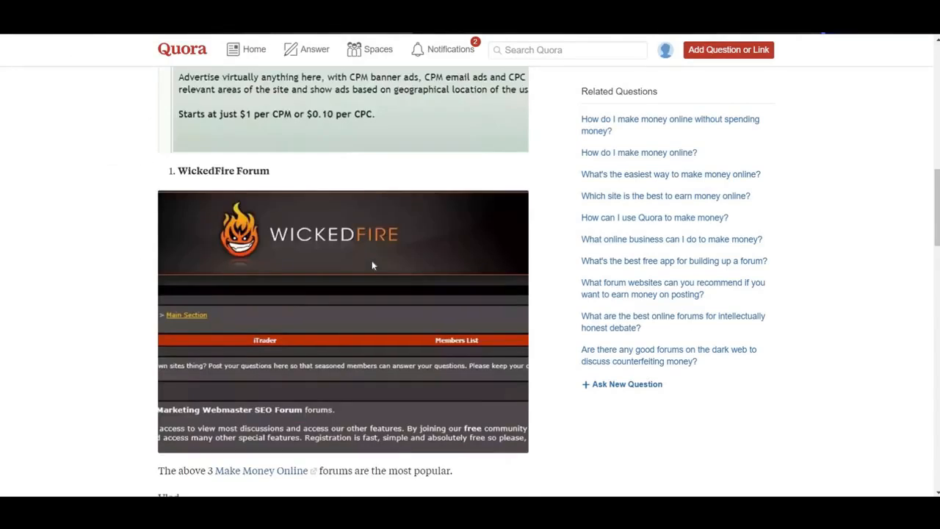
Scroll the Quora answer back to the top and down past its WarriorForum and DigitalPoint entries
scroll(up, 3)
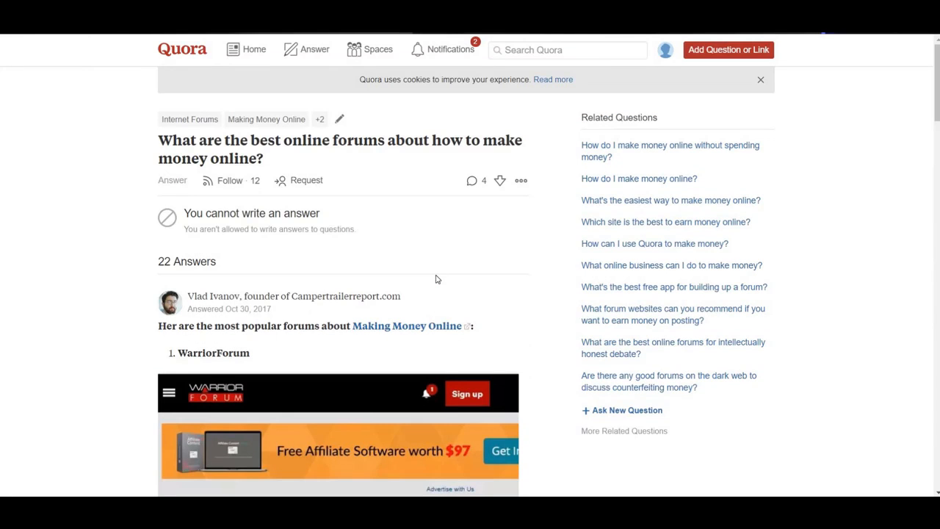
scroll(down, 3)
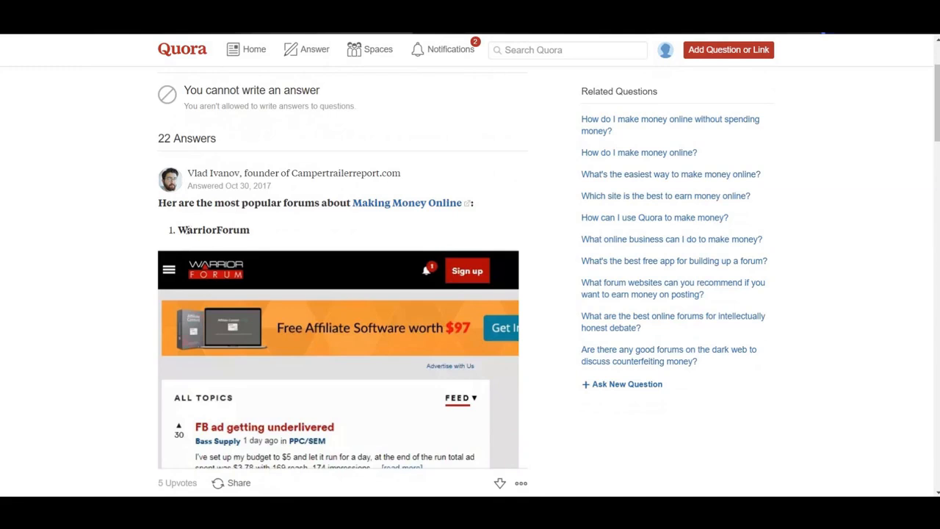
scroll(down, 3)
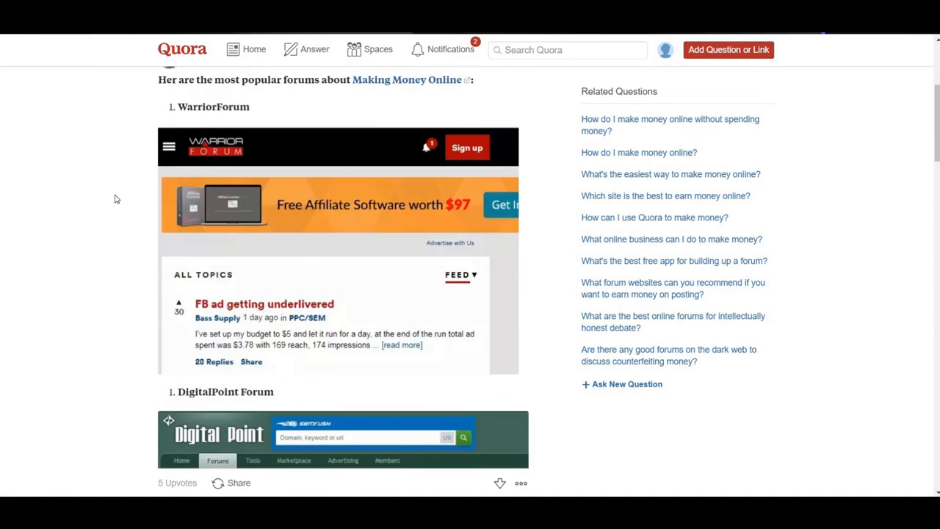
scroll(down, 3)
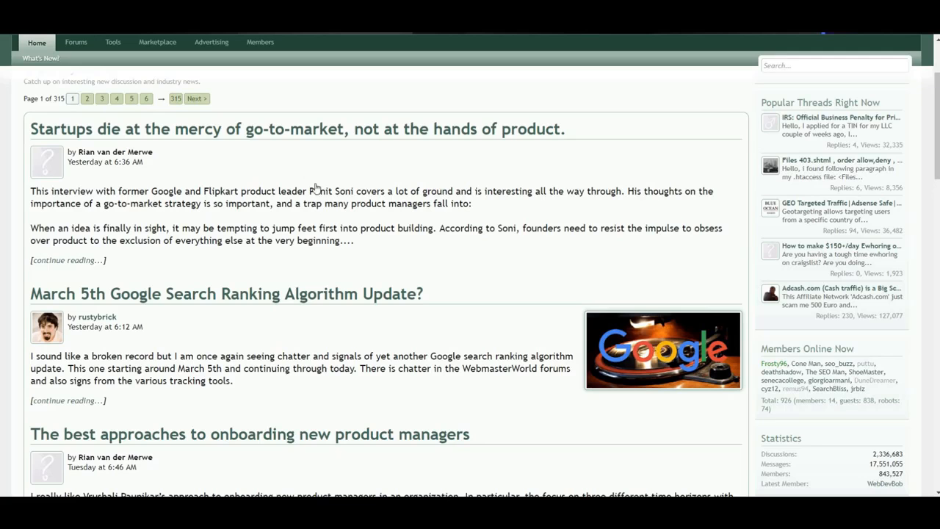
Skim down the Digital Point Forums Industry News thread list
scroll(up, 3)
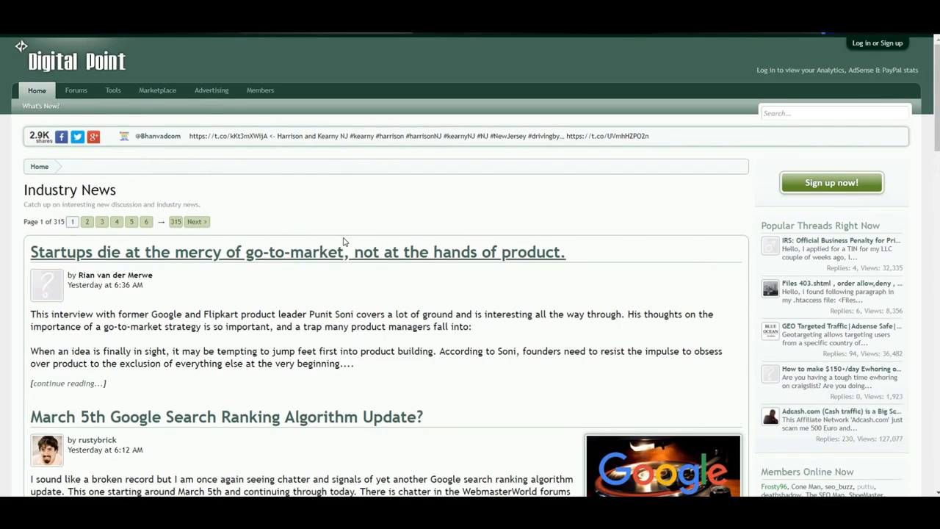
scroll(down, 3)
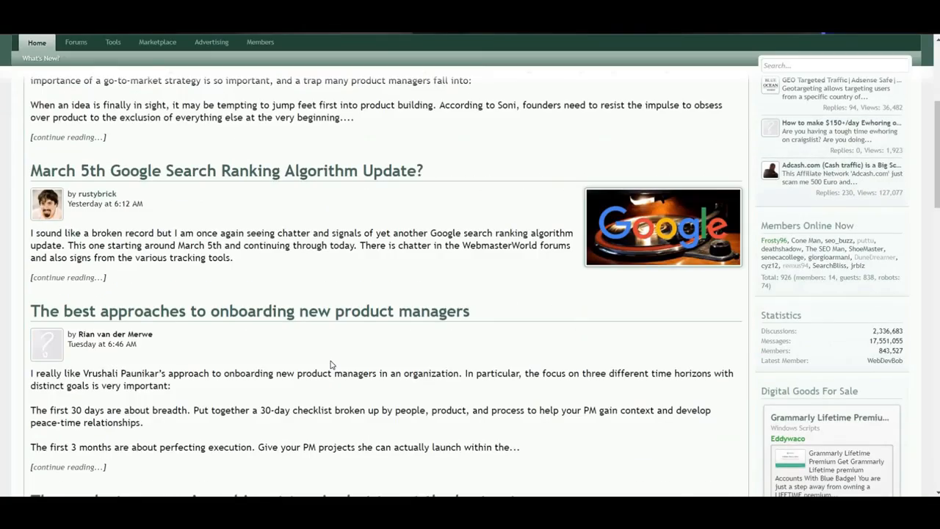
scroll(down, 3)
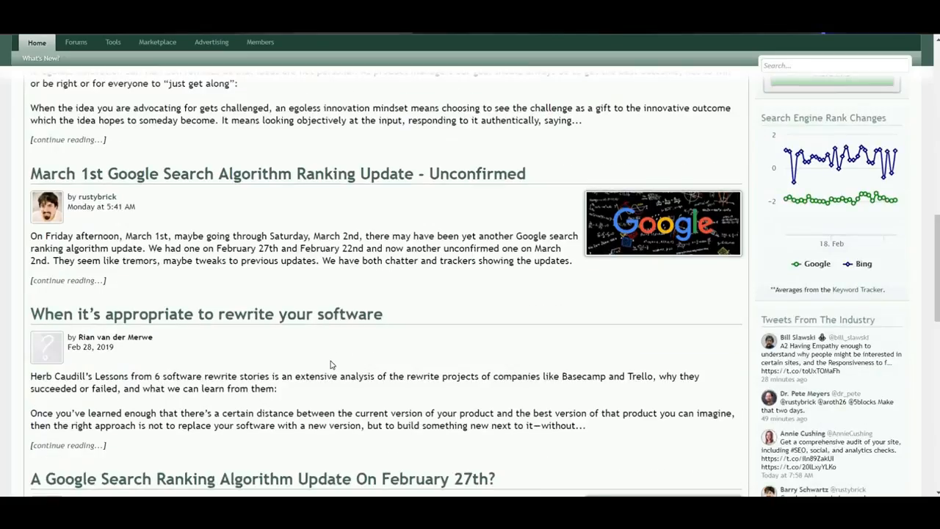
scroll(down, 3)
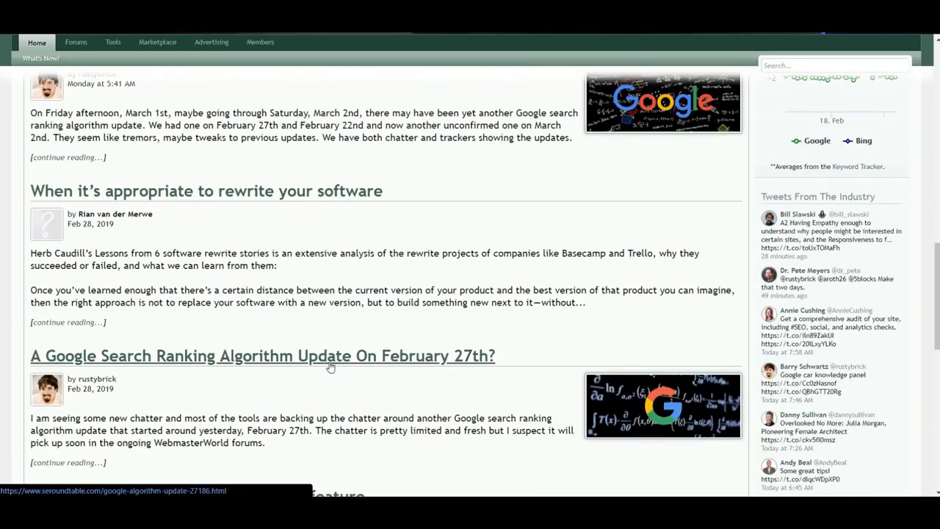
scroll(down, 3)
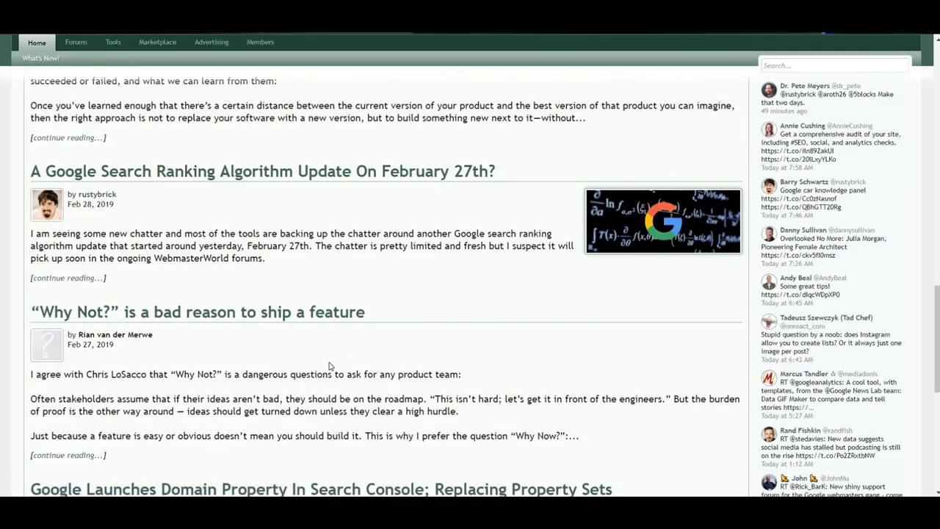
scroll(down, 3)
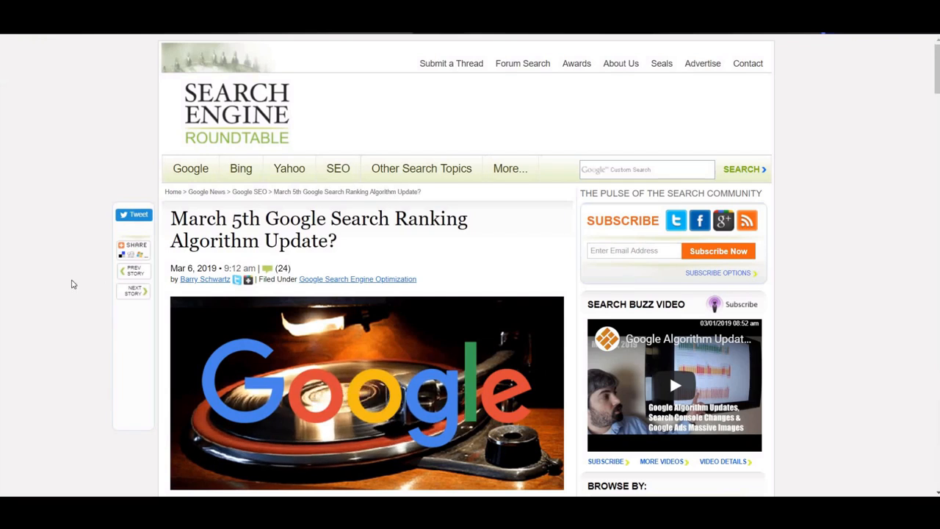
Read past the Mozcast, SERP Metrics, Accuranker and RankRanger charts to the Disqus comments
scroll(down, 3)
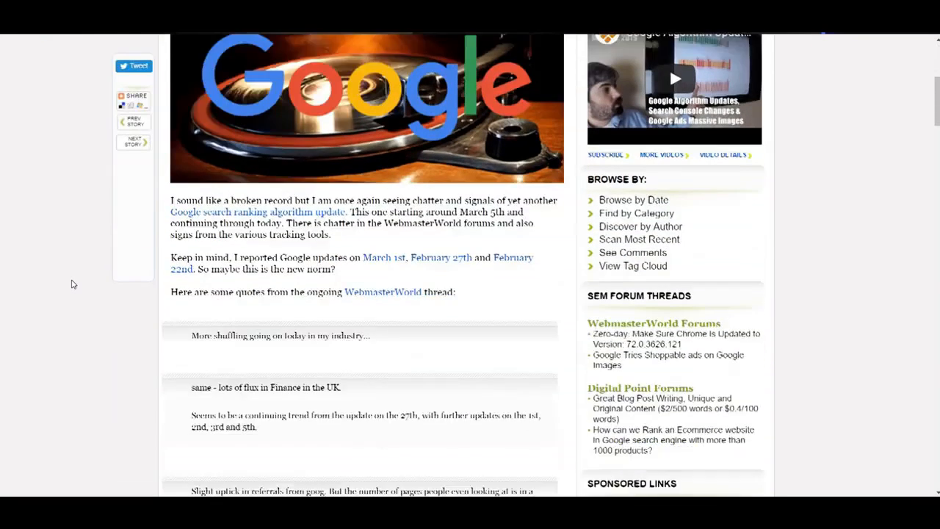
scroll(down, 3)
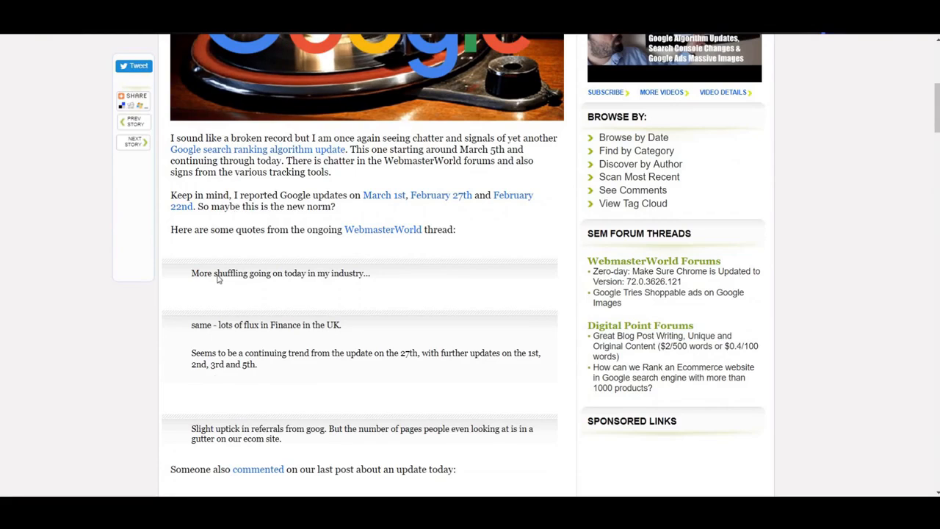
scroll(down, 3)
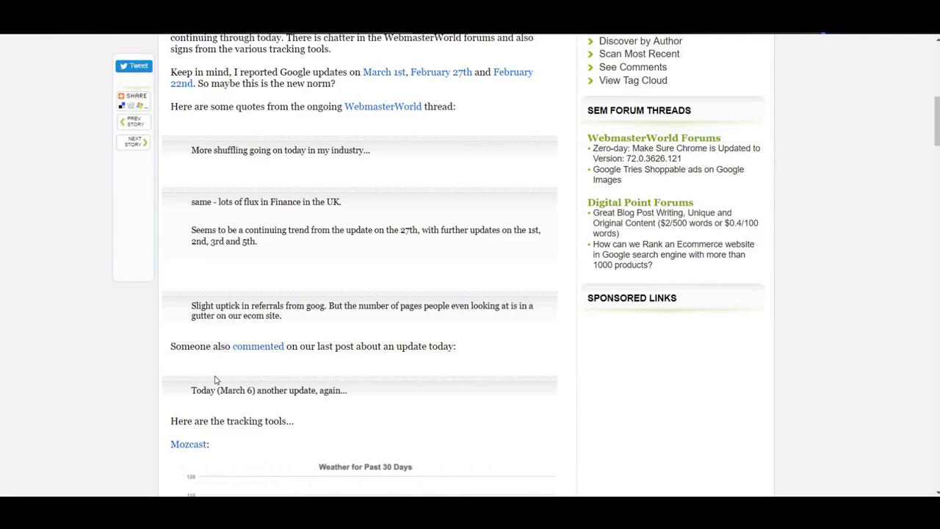
scroll(down, 3)
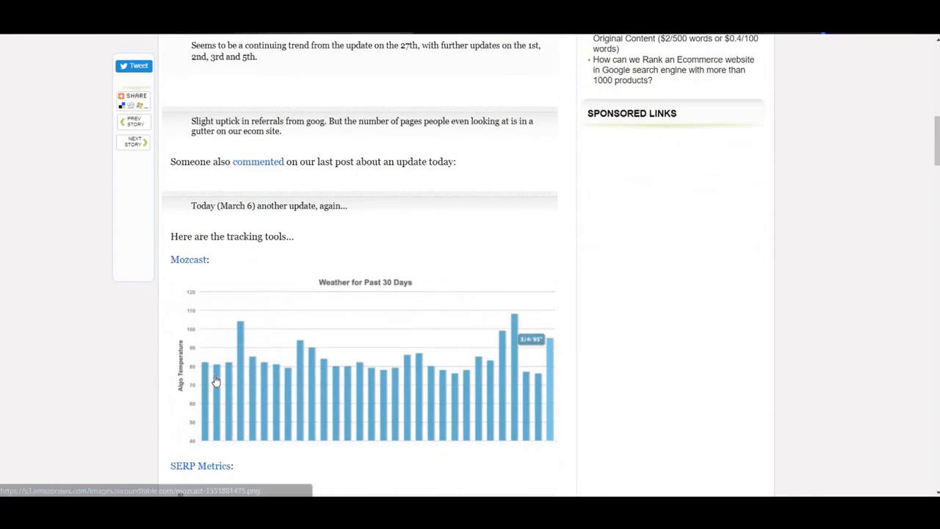
scroll(down, 3)
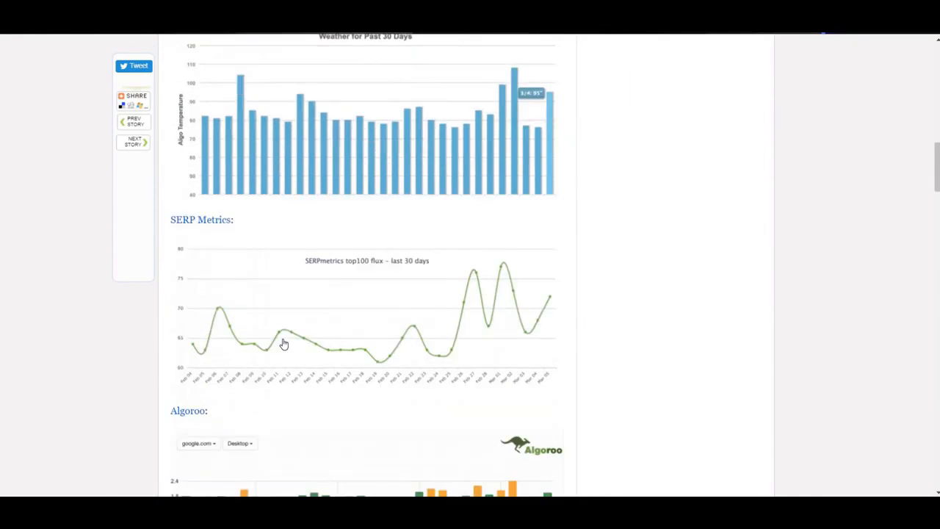
scroll(down, 3)
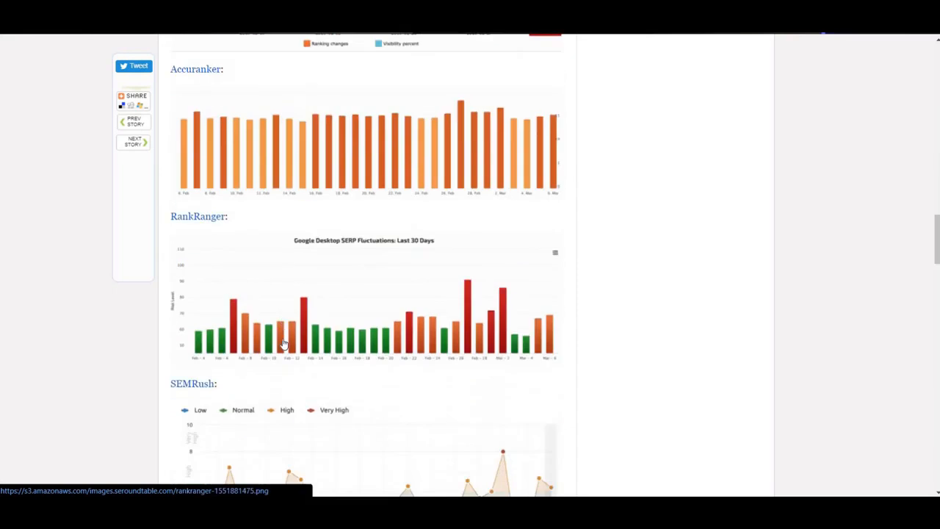
scroll(down, 3)
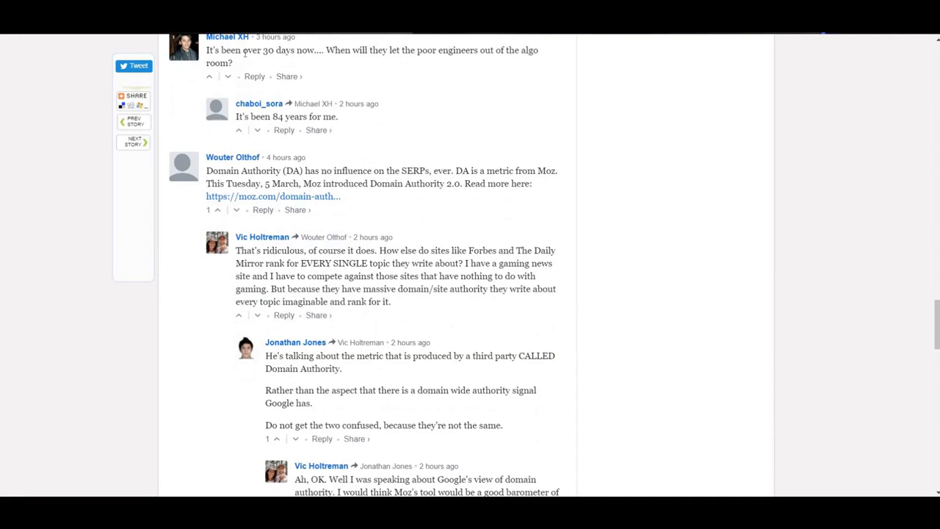
Read the Disqus comments down to the page footer
scroll(down, 3)
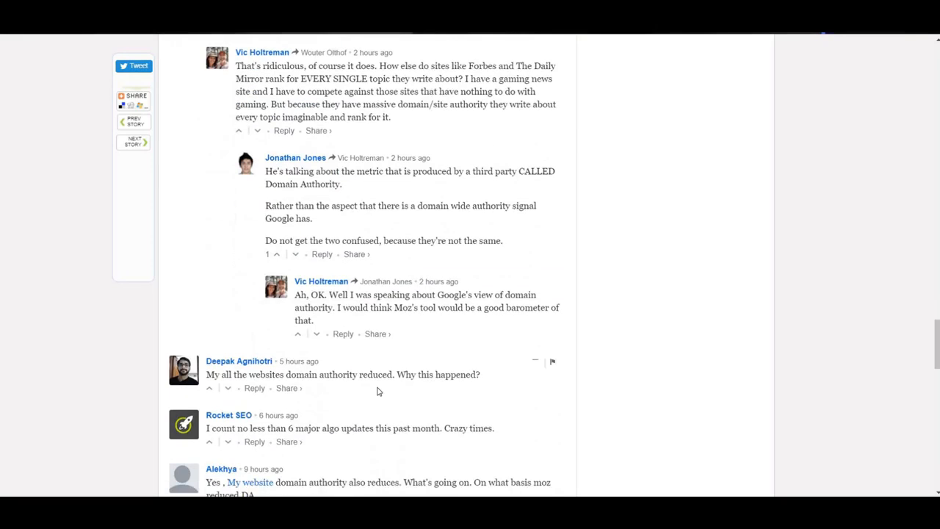
scroll(down, 3)
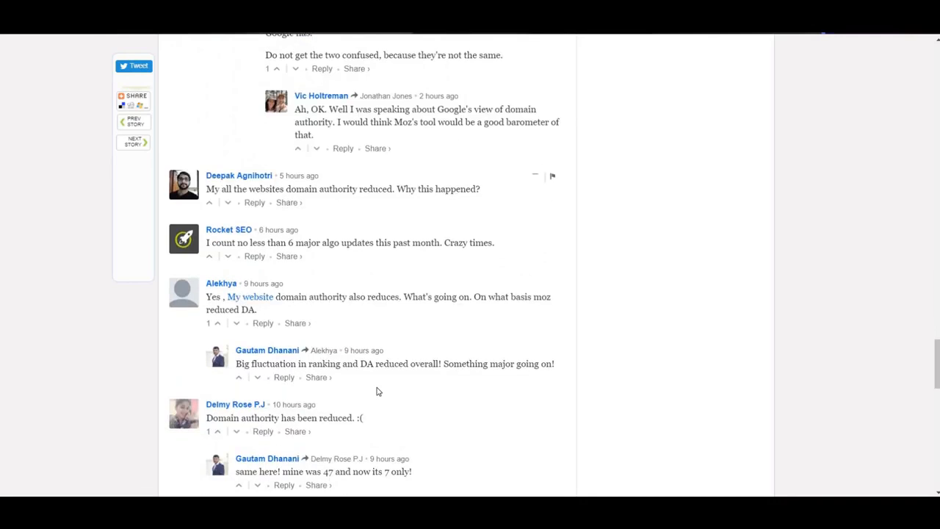
scroll(down, 3)
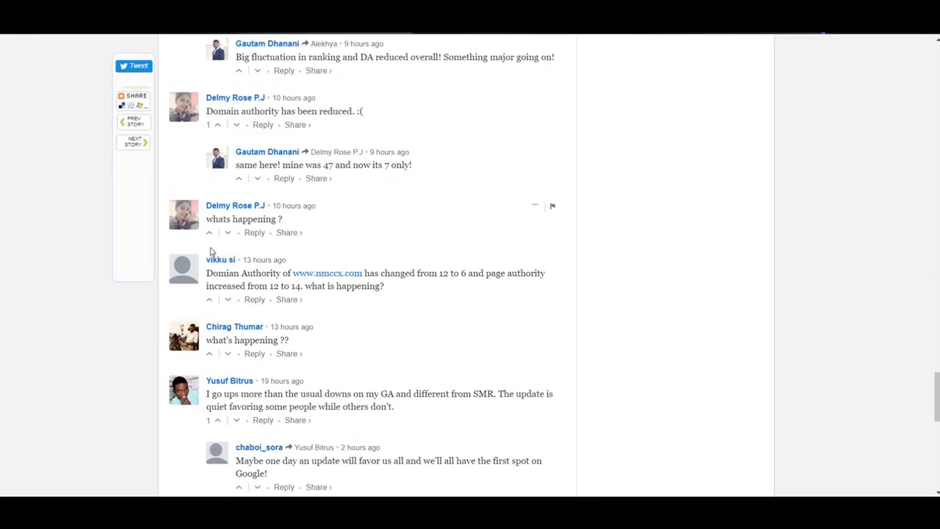
scroll(down, 3)
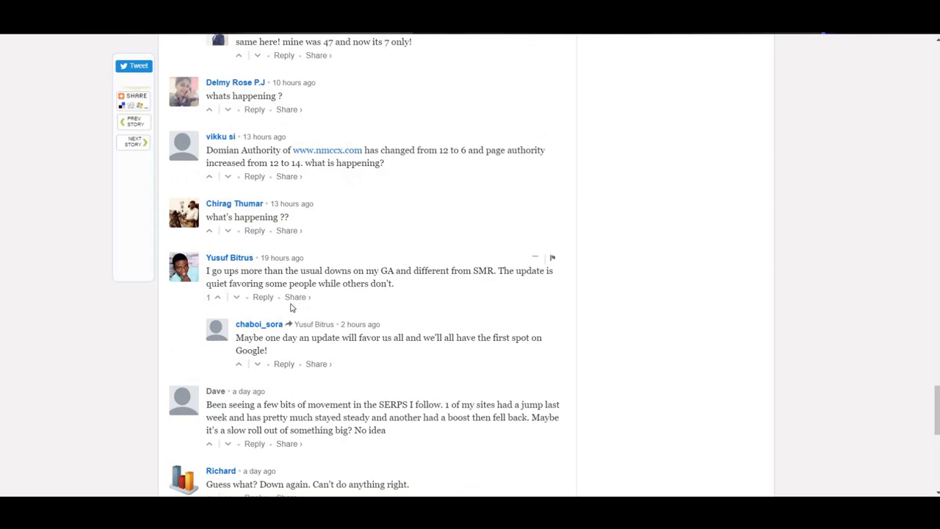
scroll(down, 3)
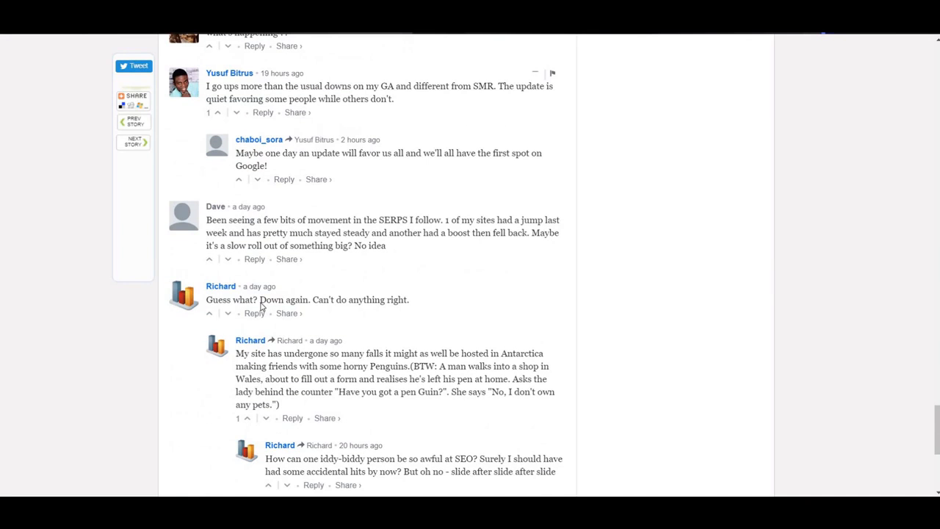
scroll(down, 3)
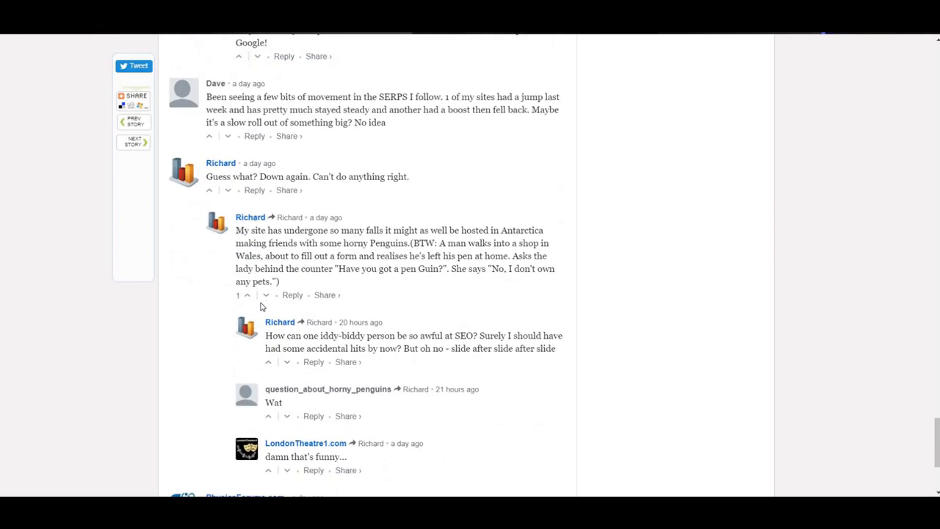
scroll(down, 3)
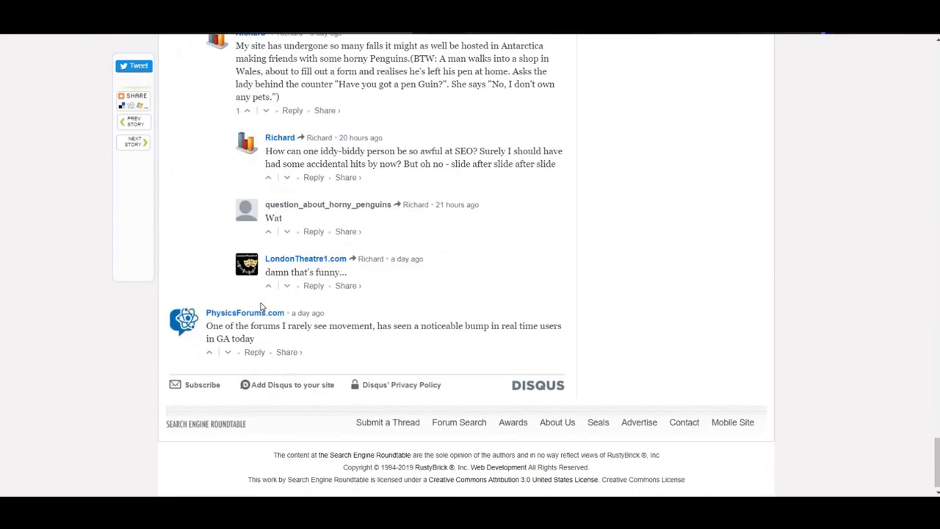
Scroll back up to the short 'what's happening' comments midway through the thread
scroll(up, 3)
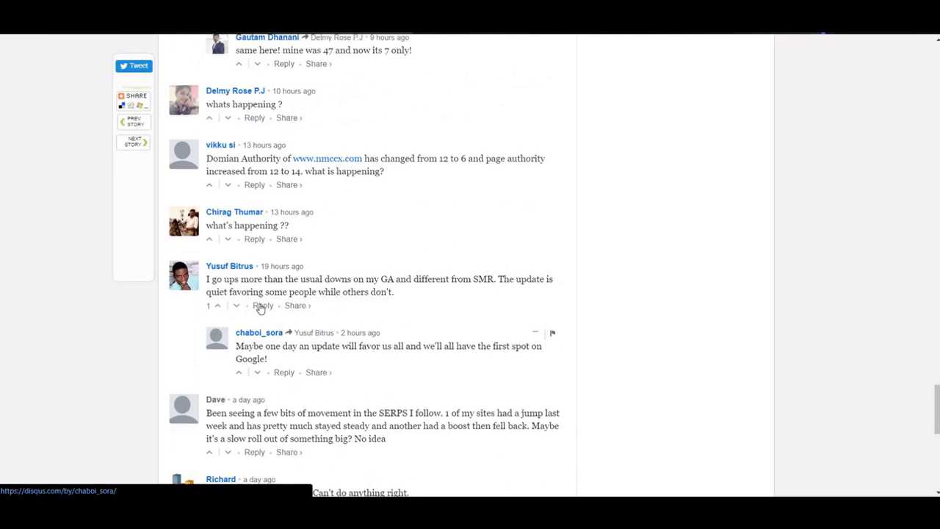
scroll(up, 3)
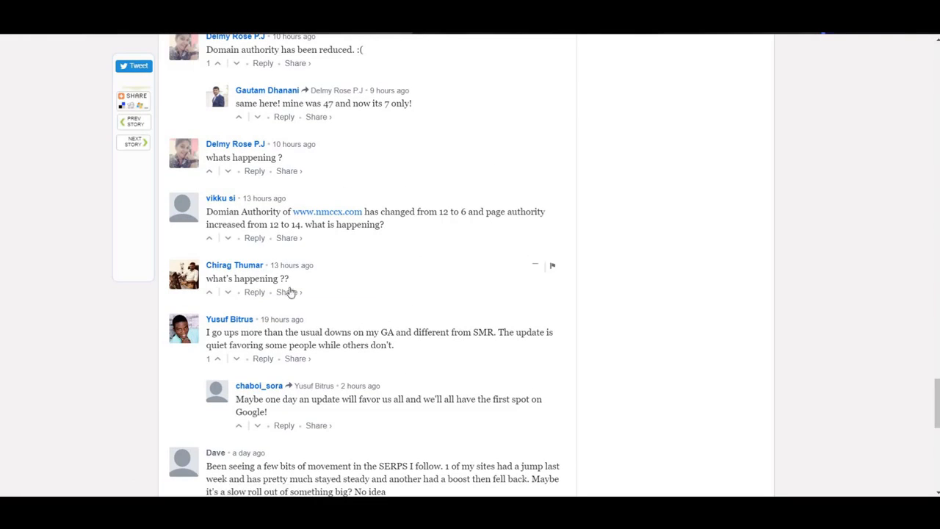
mouse_move(254, 301)
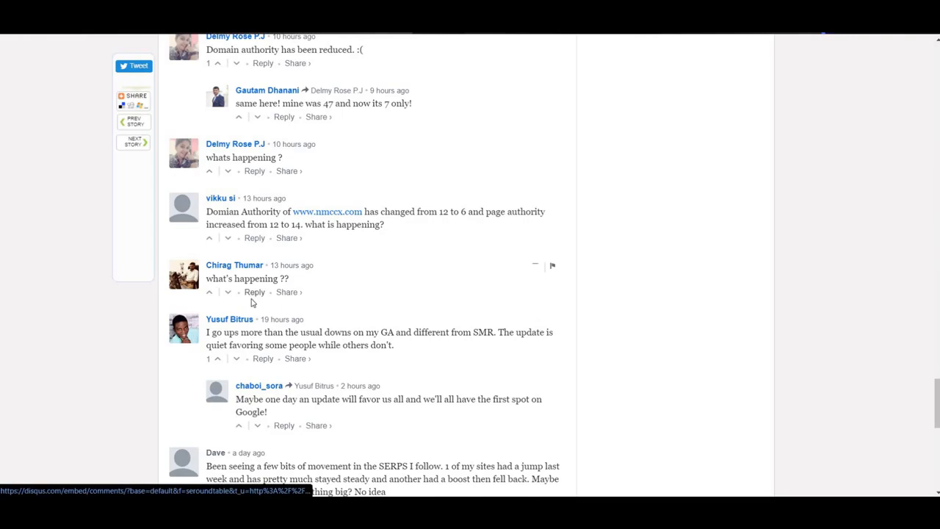
mouse_move(227, 292)
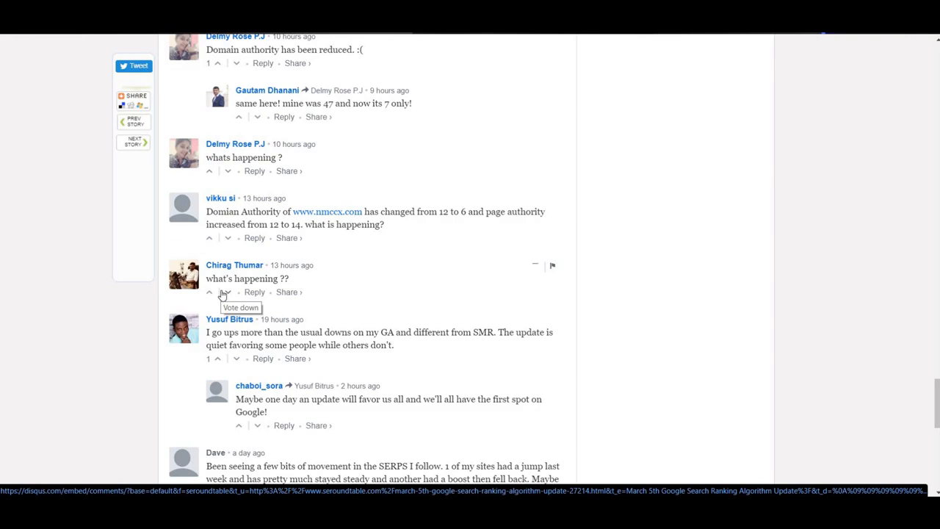
mouse_move(251, 303)
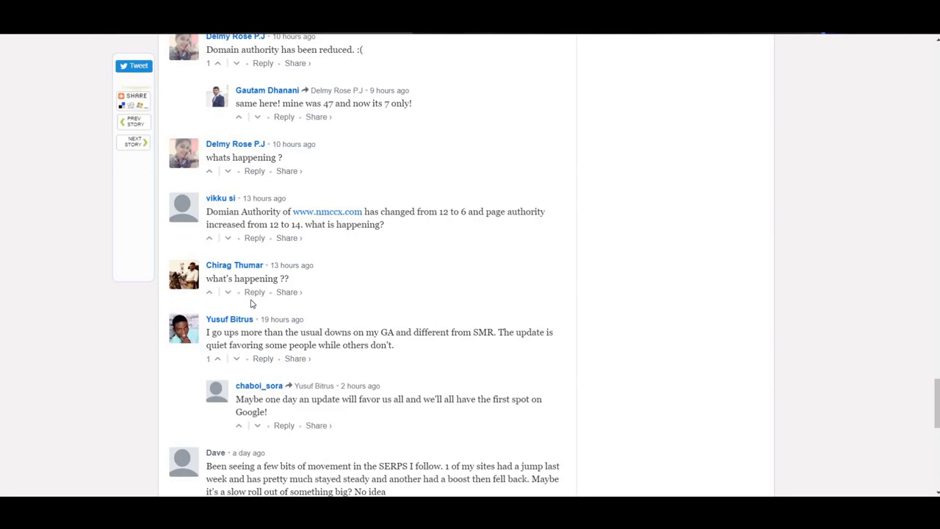
mouse_move(106, 296)
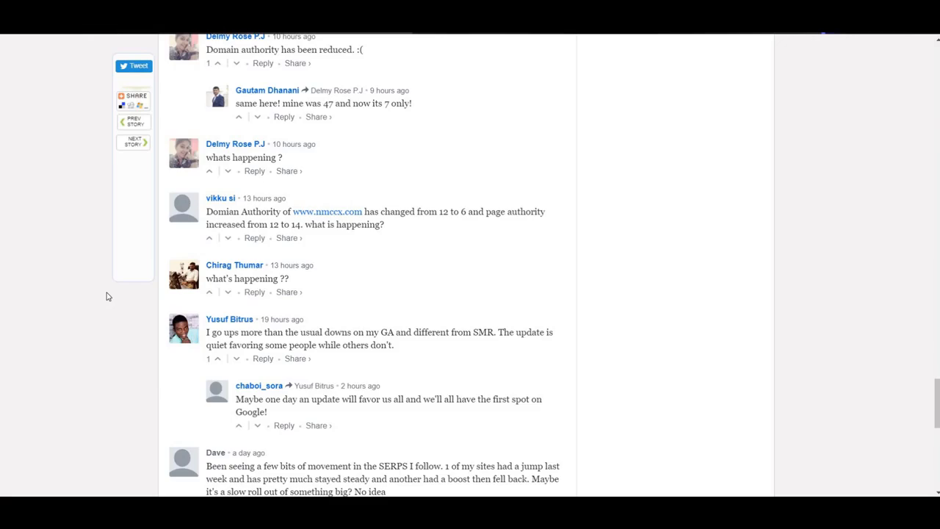
scroll(up, 3)
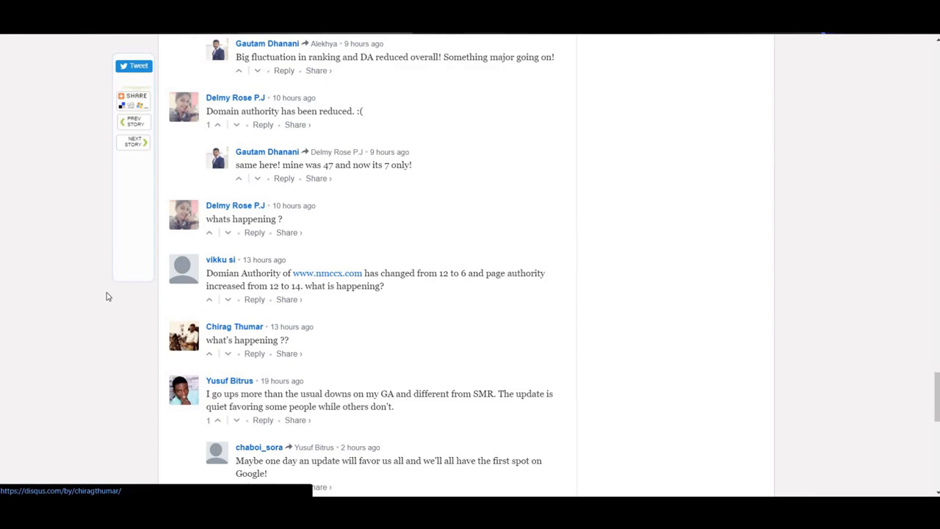
Scroll up the comments to the Moz versus Google Domain Authority debate thread
scroll(down, 3)
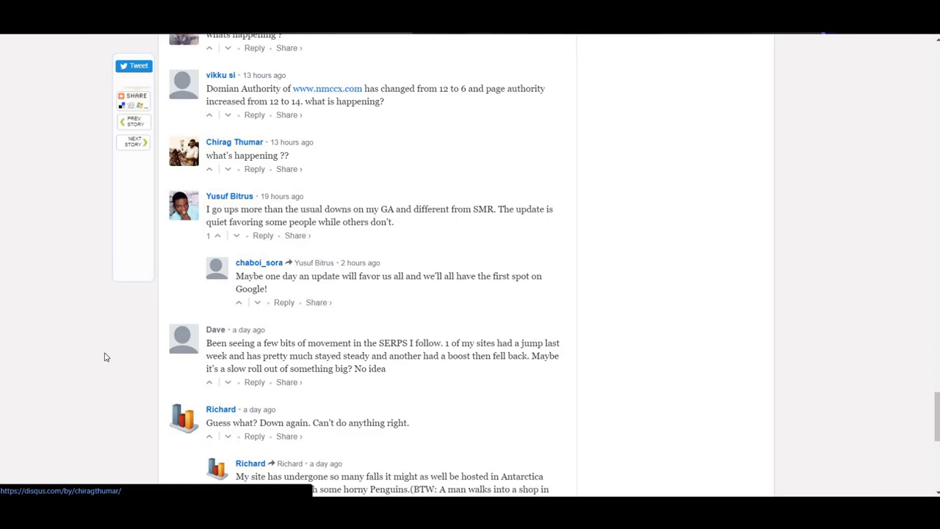
scroll(up, 3)
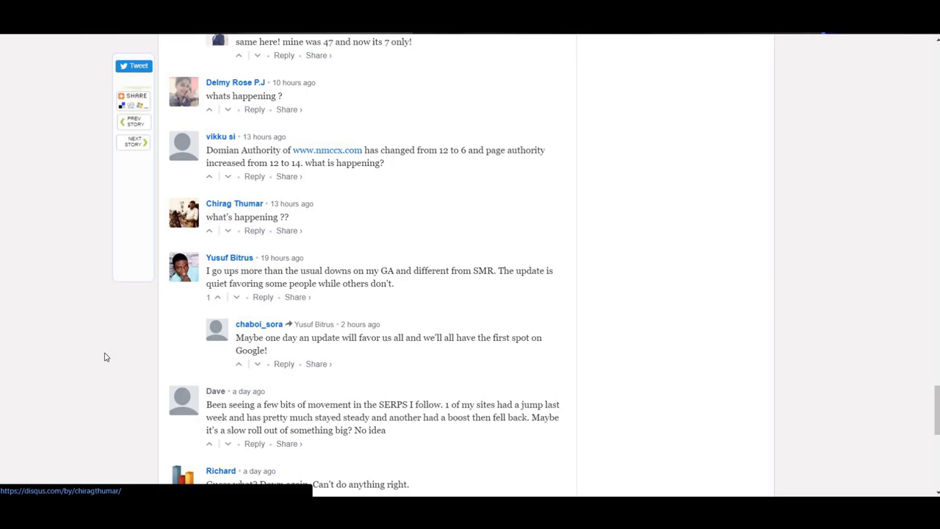
scroll(up, 3)
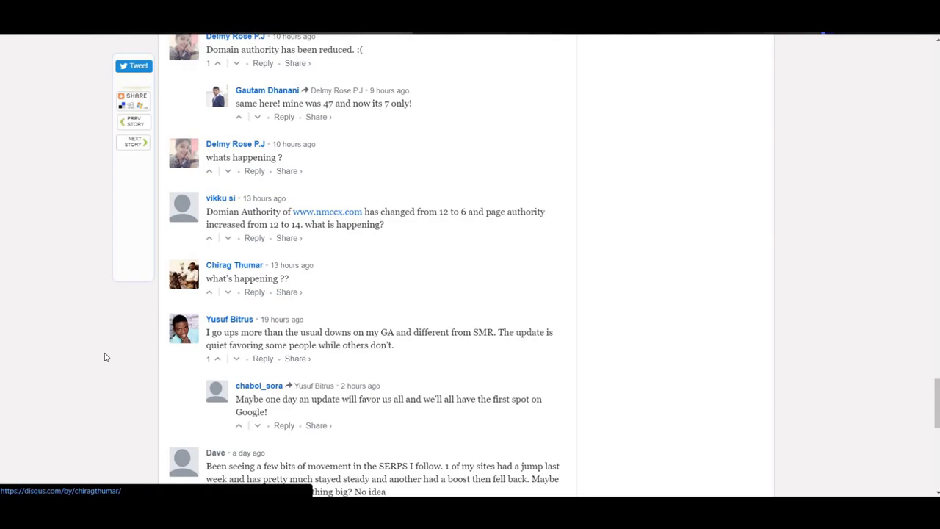
scroll(up, 3)
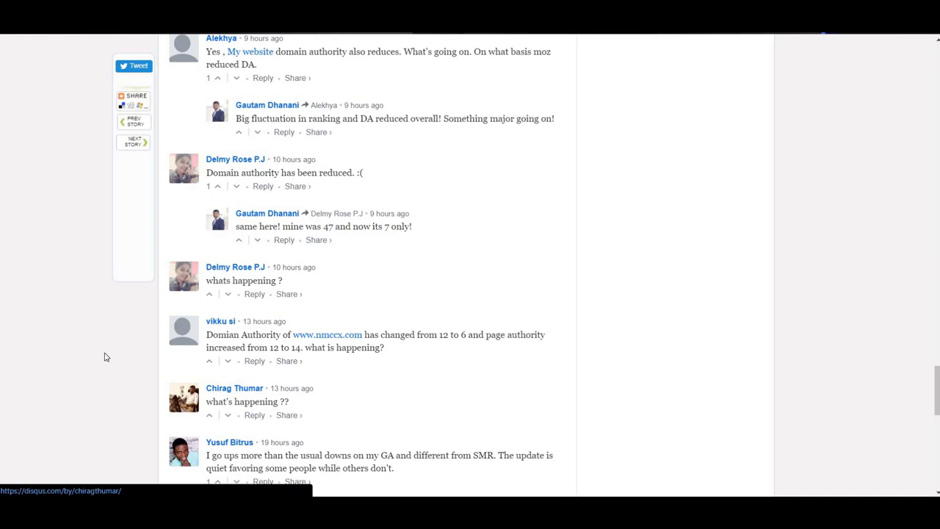
scroll(up, 3)
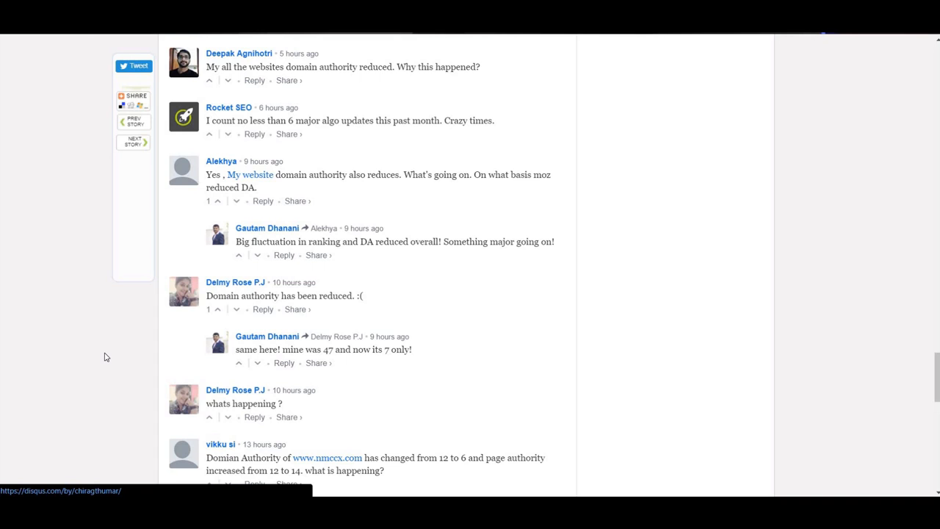
scroll(up, 3)
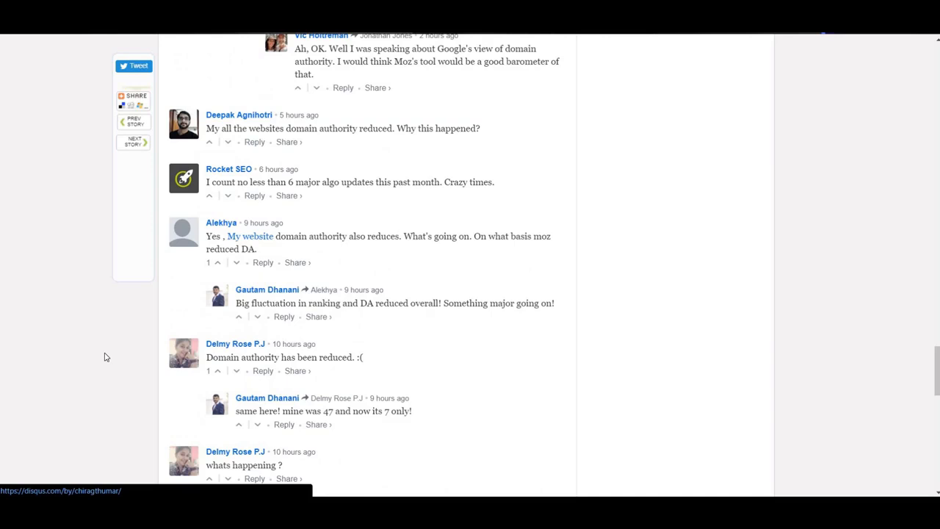
scroll(up, 3)
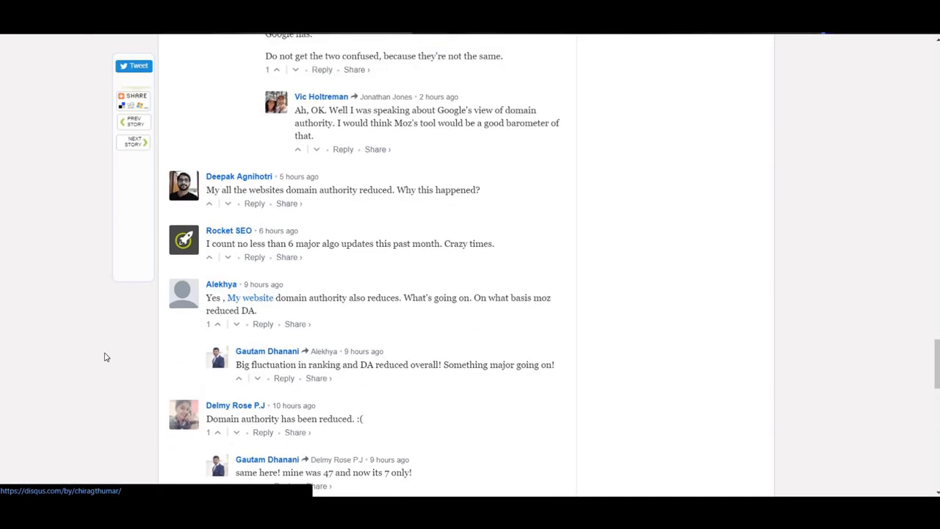
scroll(up, 3)
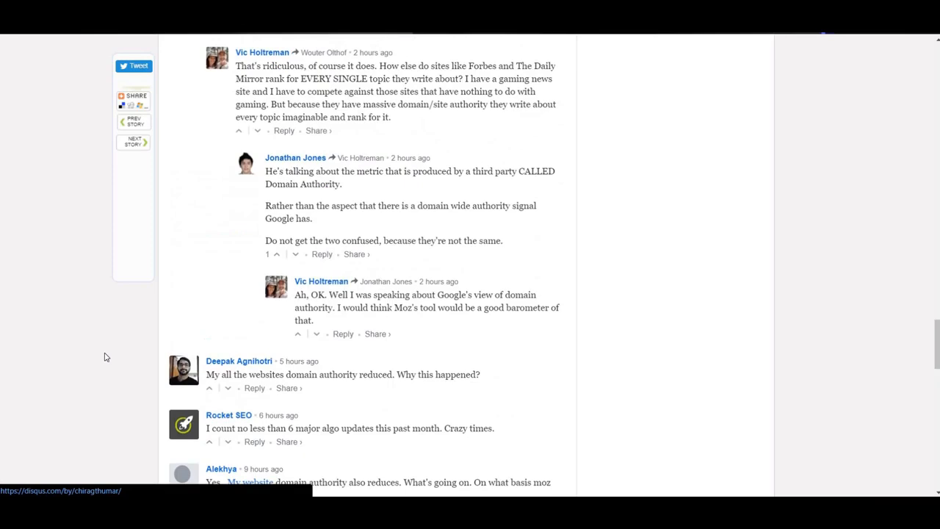
mouse_move(270, 179)
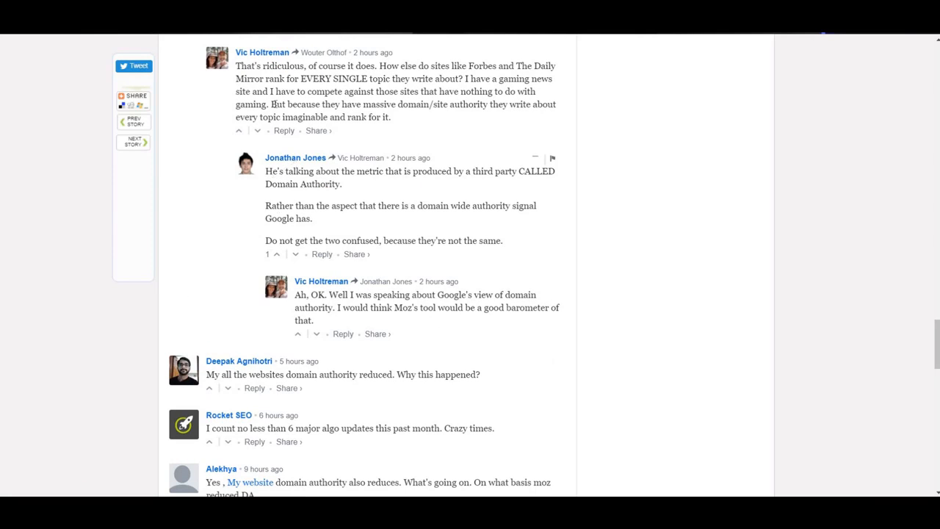
mouse_move(270, 180)
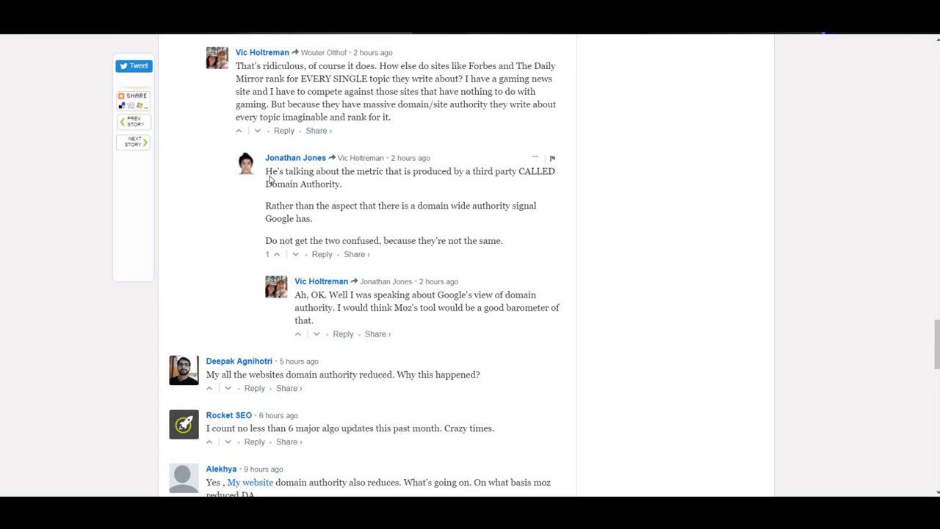
mouse_move(269, 200)
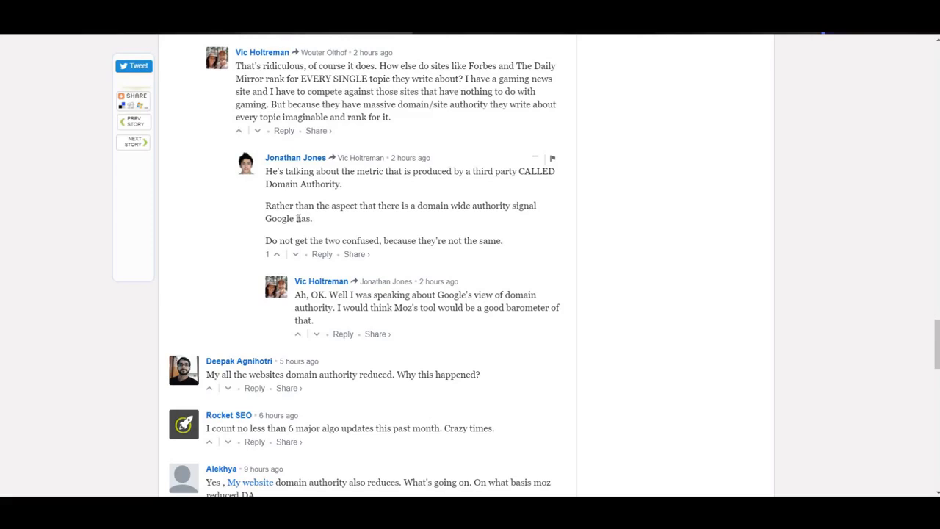
mouse_move(339, 250)
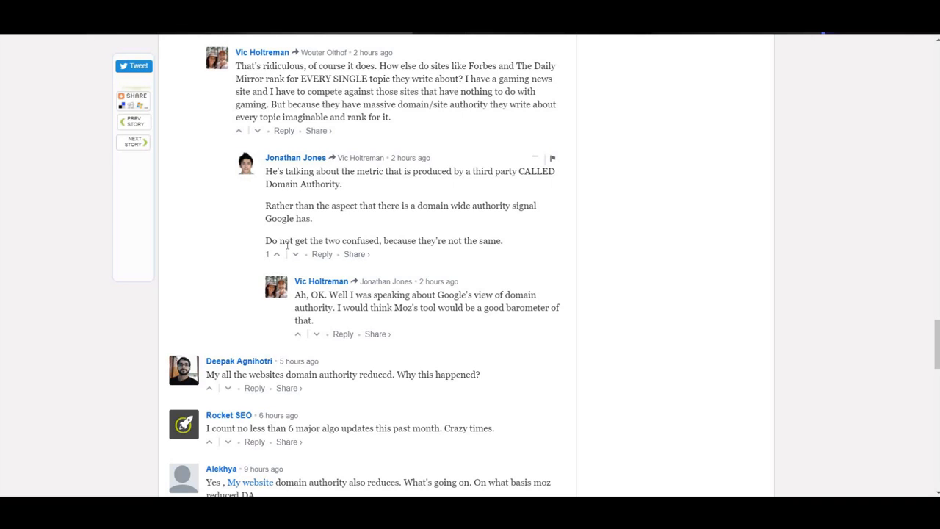
mouse_move(315, 290)
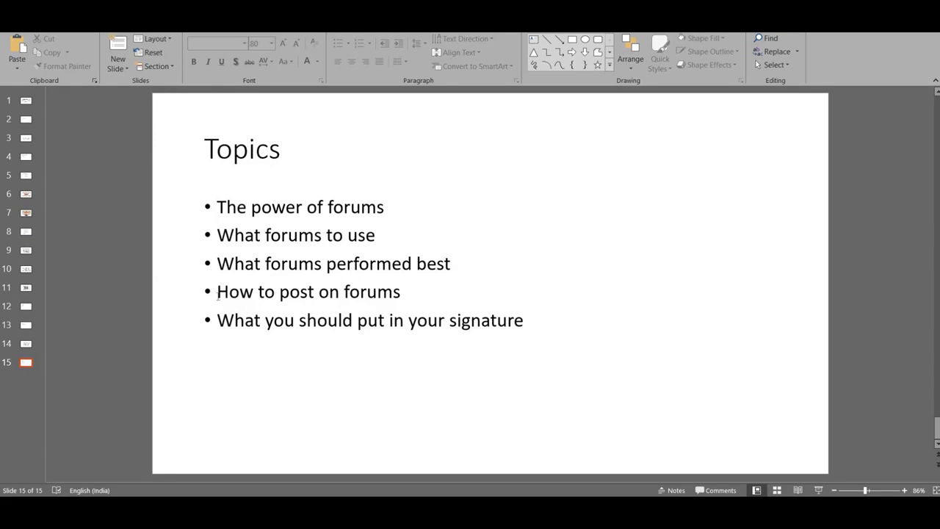
mouse_move(281, 348)
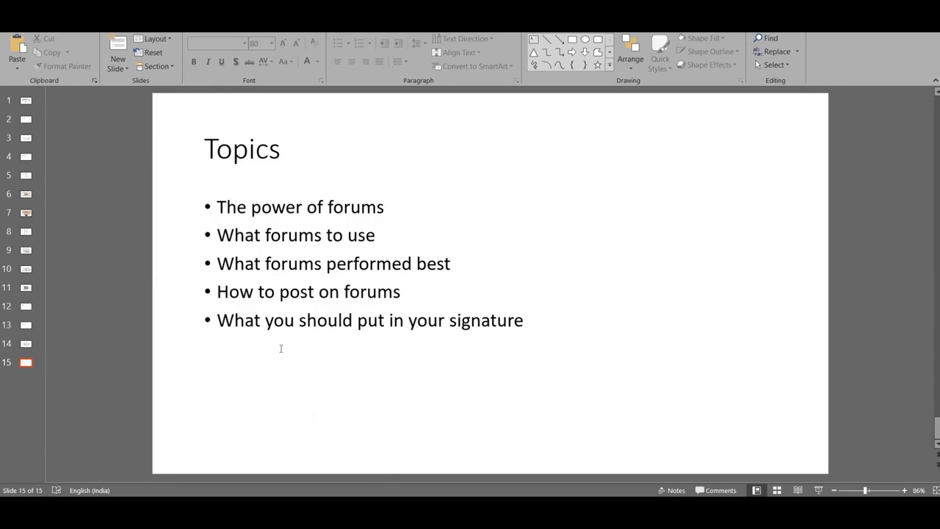
mouse_move(521, 346)
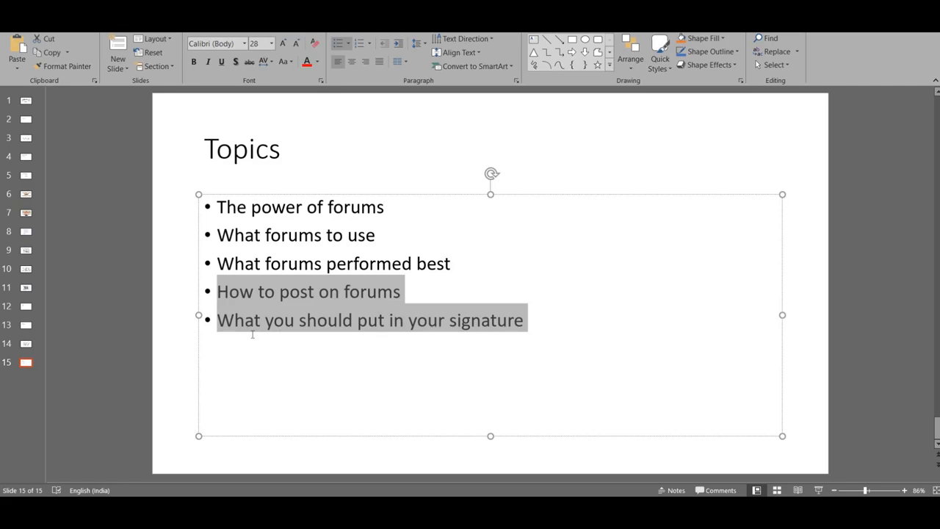
Select the bullets 'How to post on forums' and 'What you should put in your signature' on slide 15
click(166, 357)
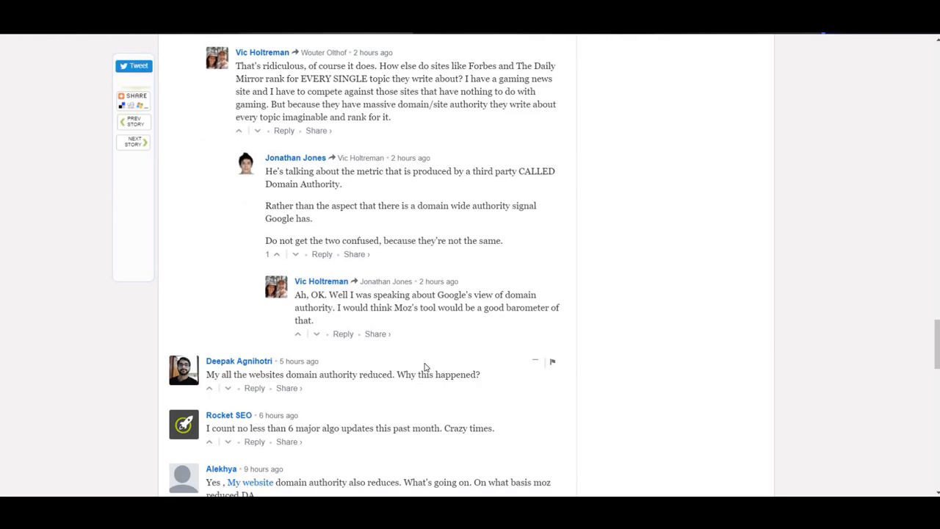
Re-skim the article from the top past the Mozcast, Algoroo and Accuranker charts to the comments
scroll(up, 3)
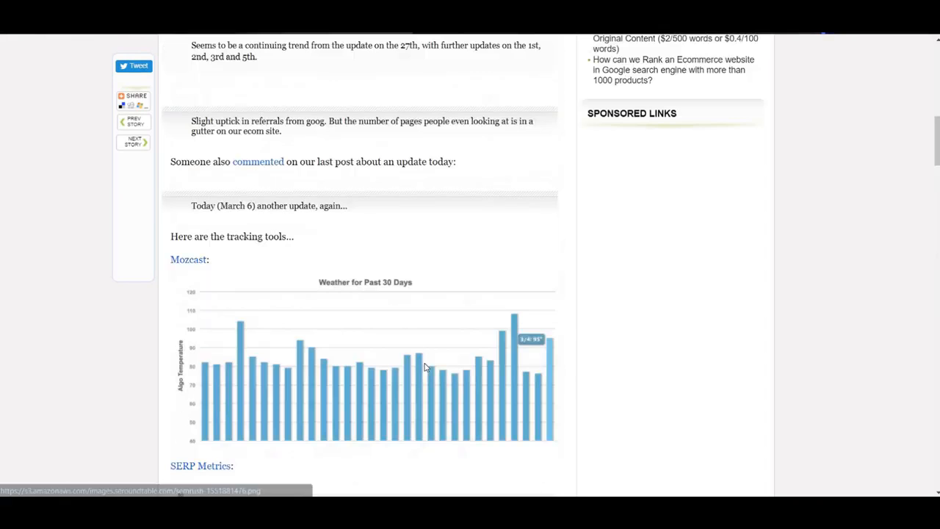
scroll(up, 3)
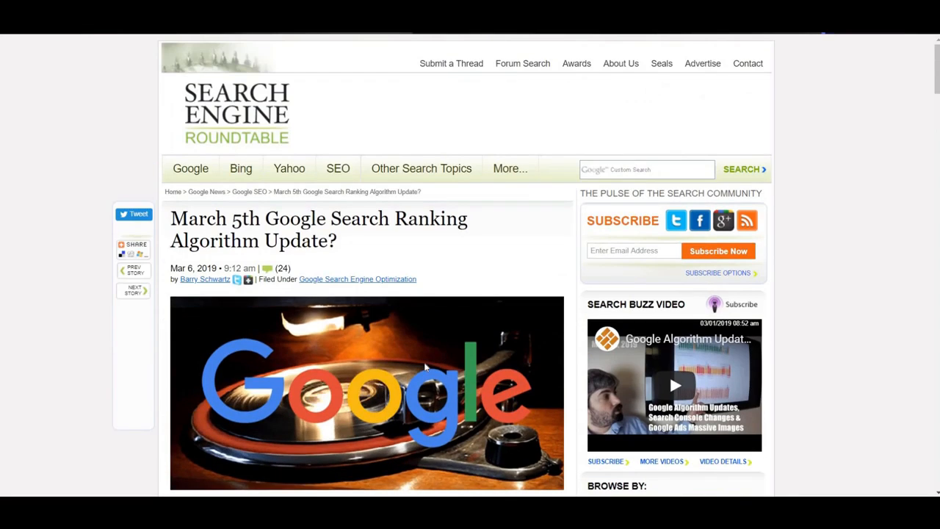
scroll(down, 3)
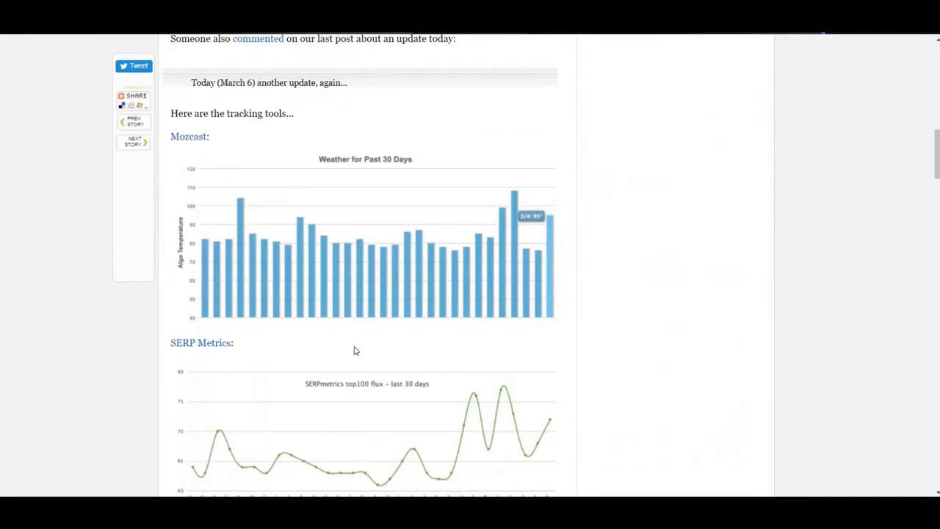
scroll(down, 3)
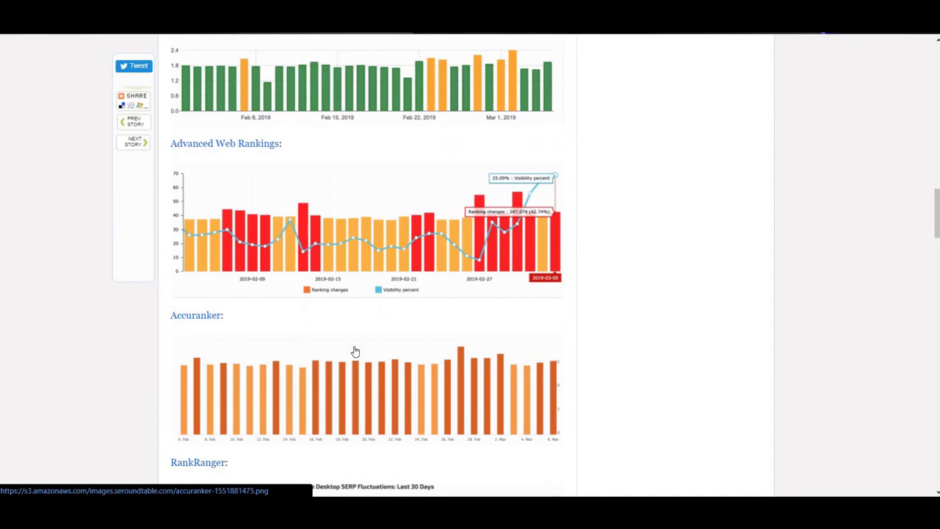
scroll(down, 3)
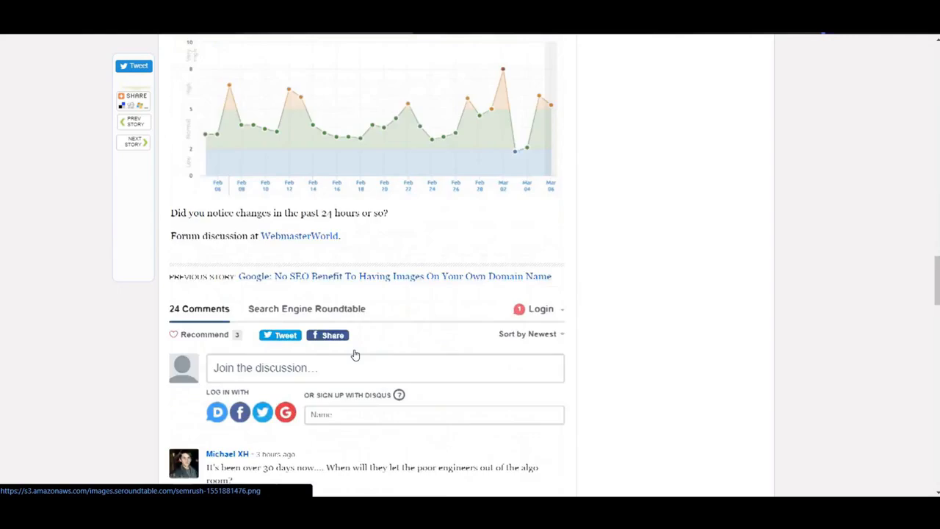
scroll(down, 3)
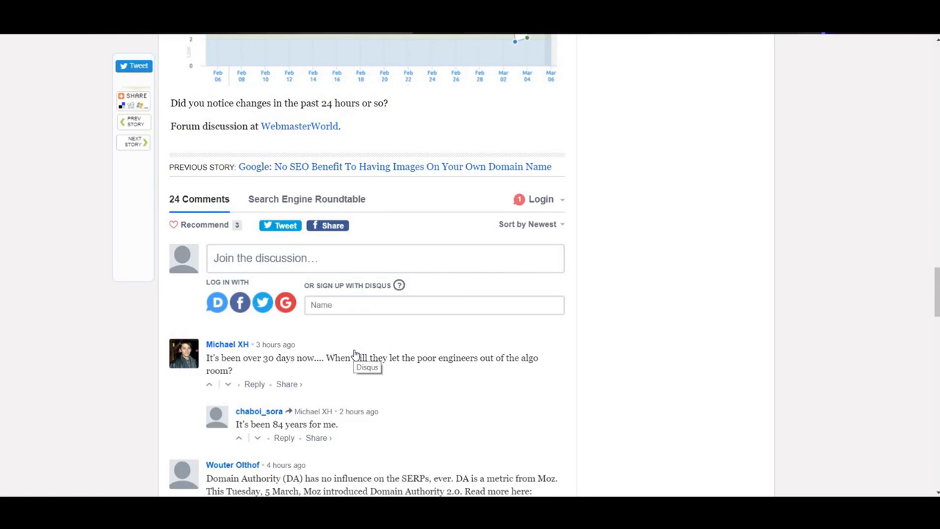
scroll(down, 3)
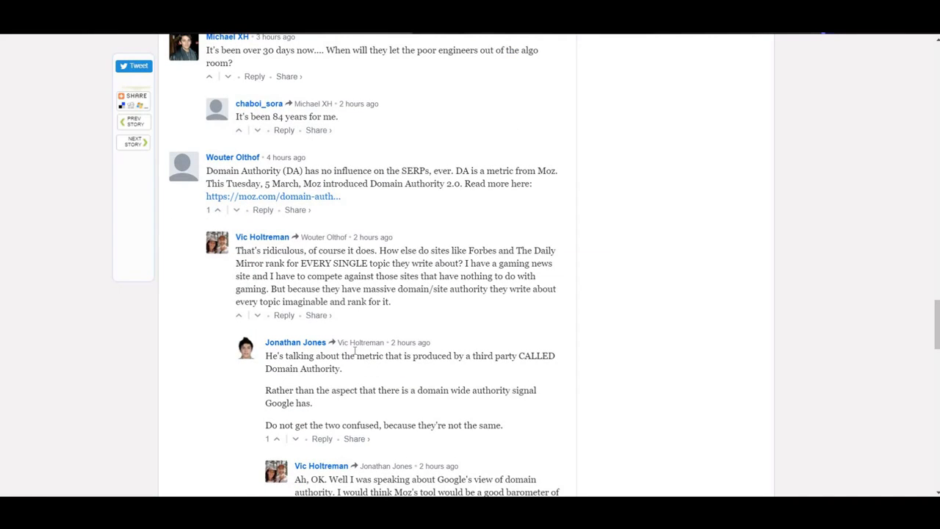
scroll(down, 3)
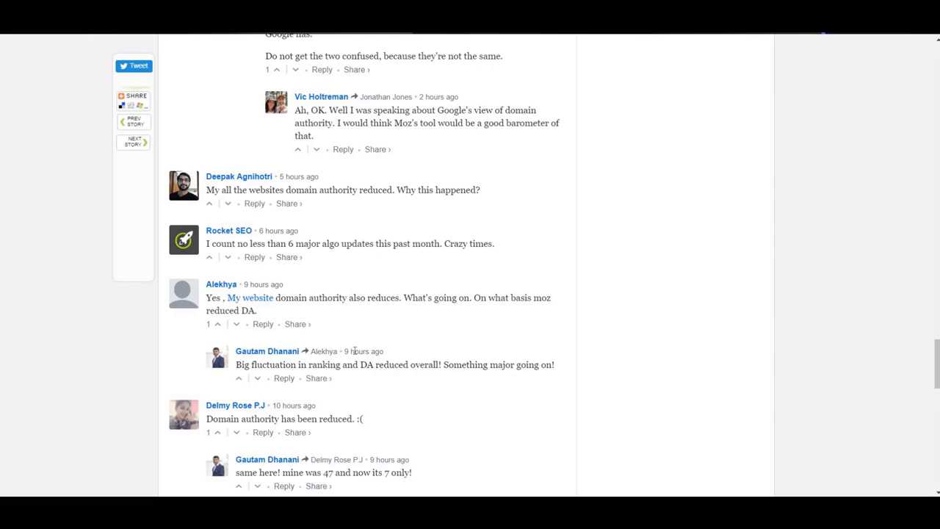
scroll(down, 3)
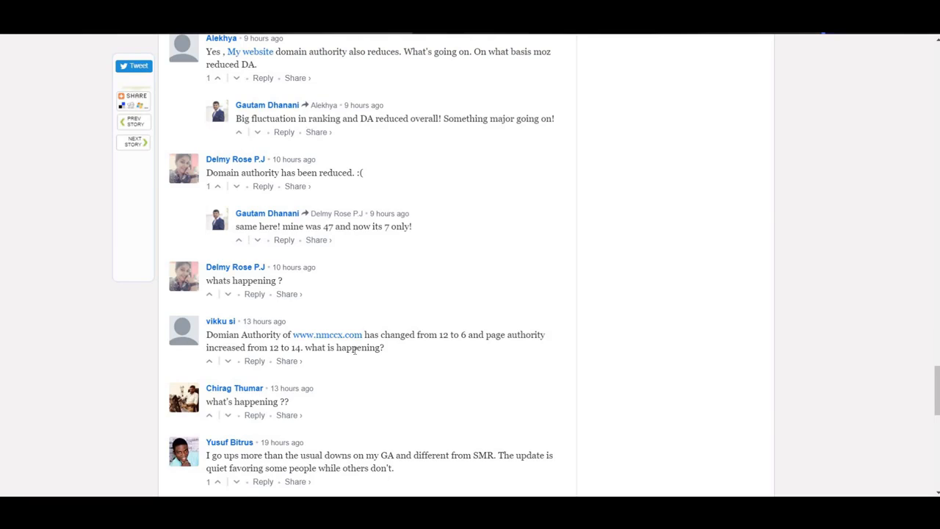
scroll(down, 3)
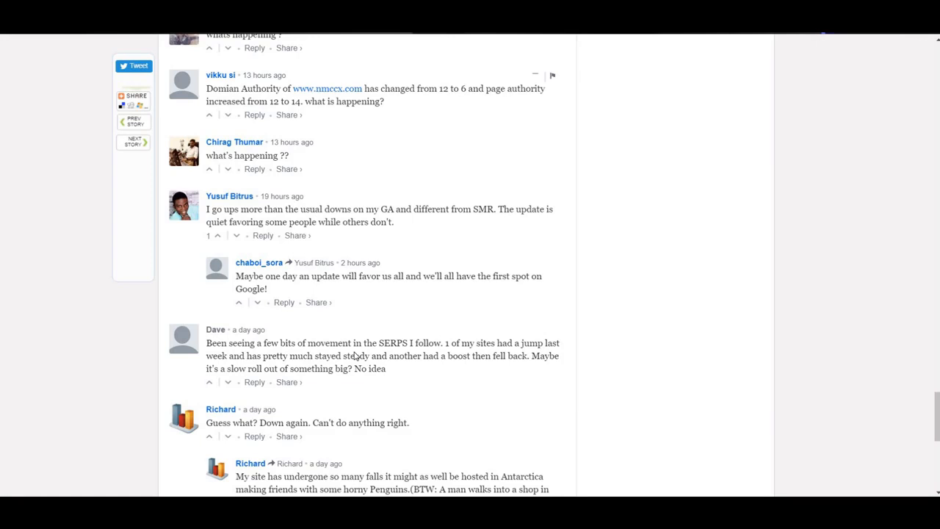
scroll(down, 3)
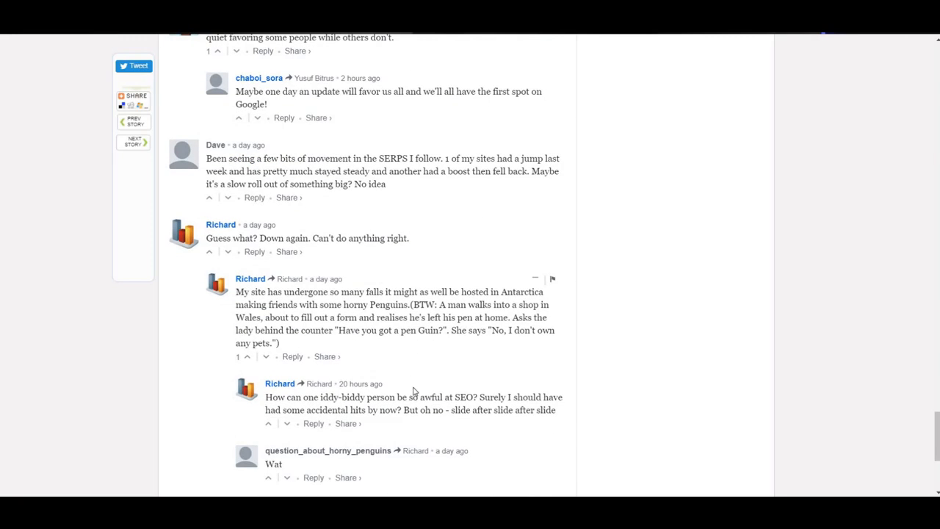
mouse_move(411, 379)
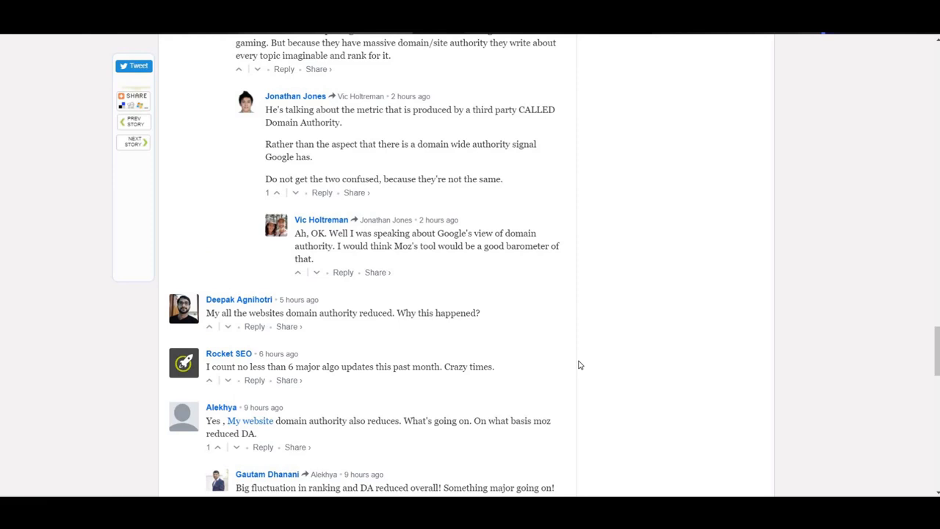
scroll(up, 3)
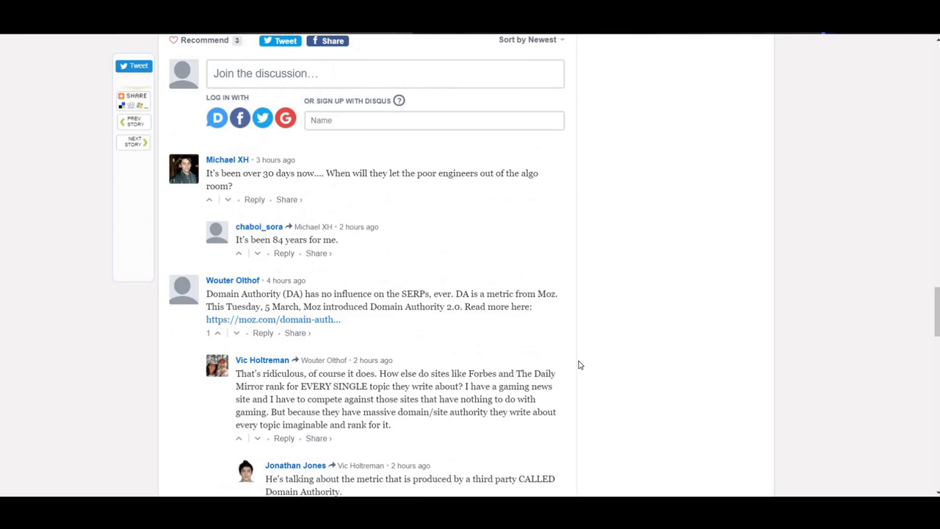
Scroll up past the charts and forum quotes to the March 5th update article's headline
scroll(up, 3)
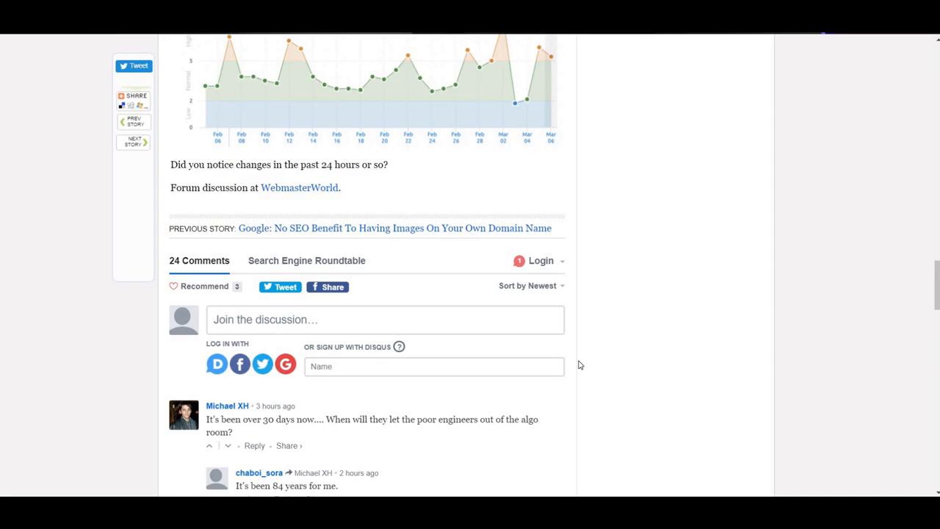
scroll(up, 3)
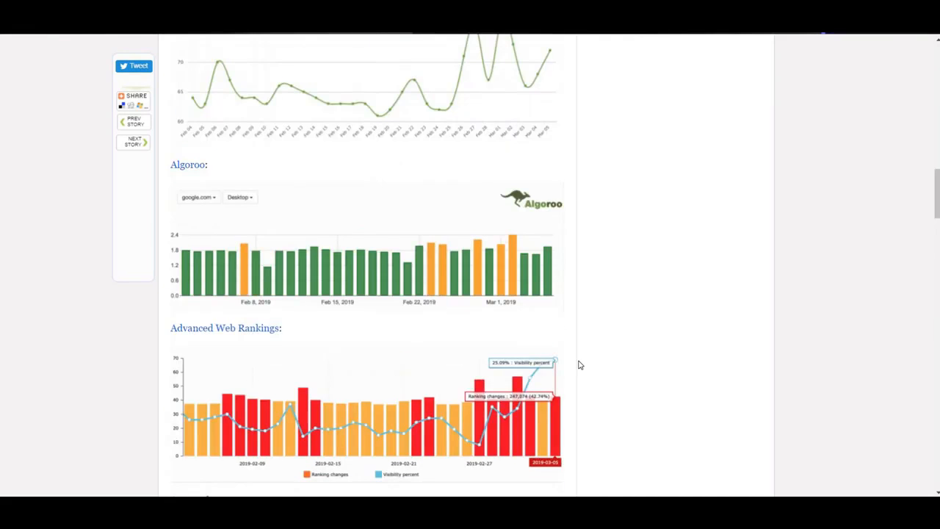
scroll(up, 3)
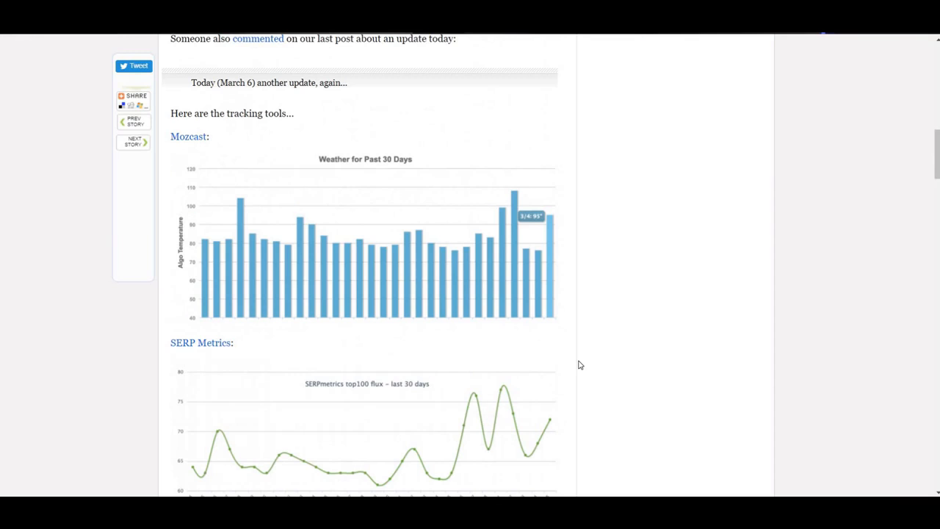
scroll(up, 3)
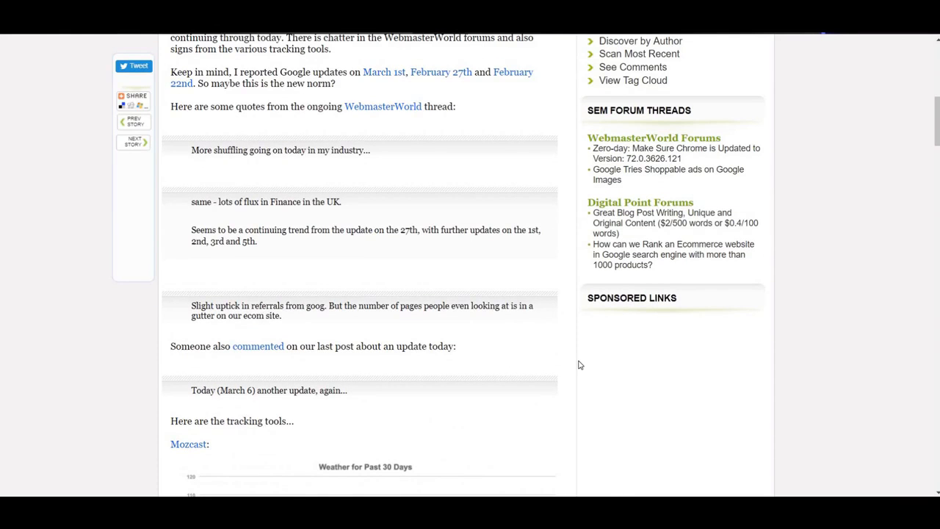
scroll(up, 3)
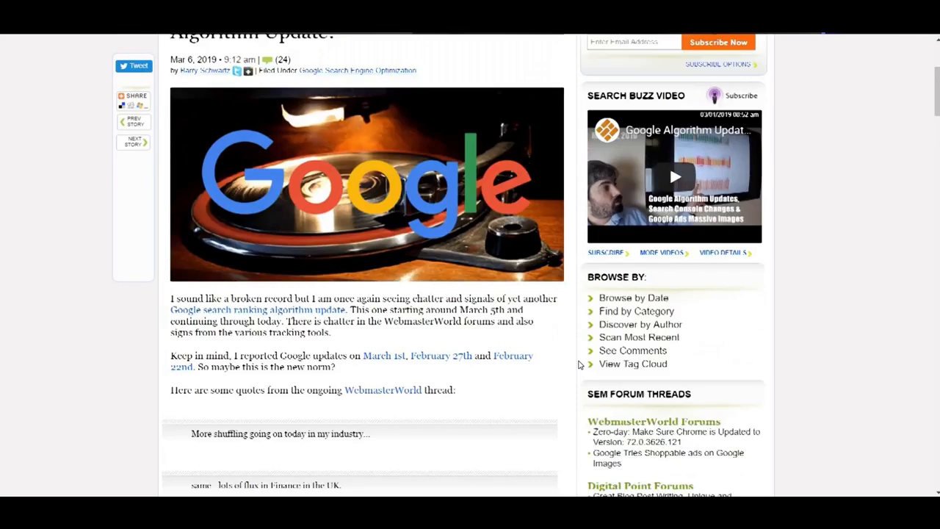
scroll(up, 3)
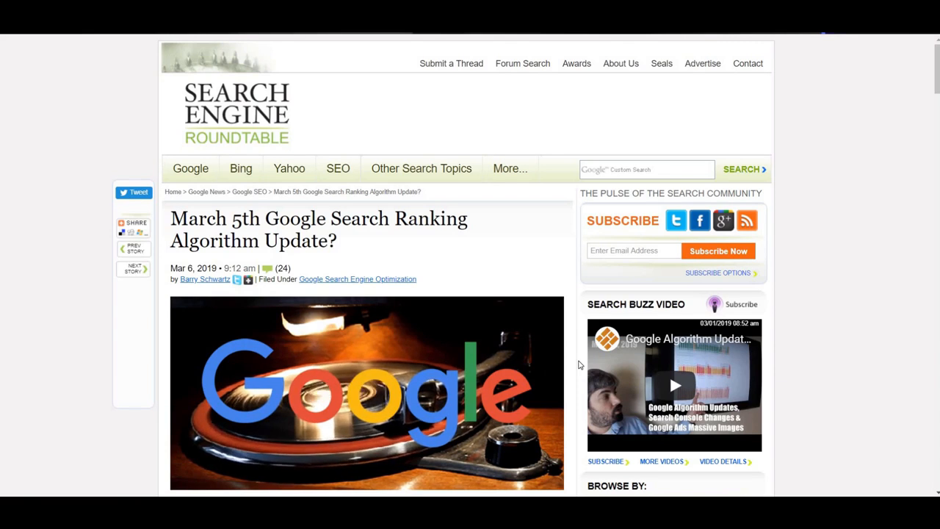
mouse_move(571, 418)
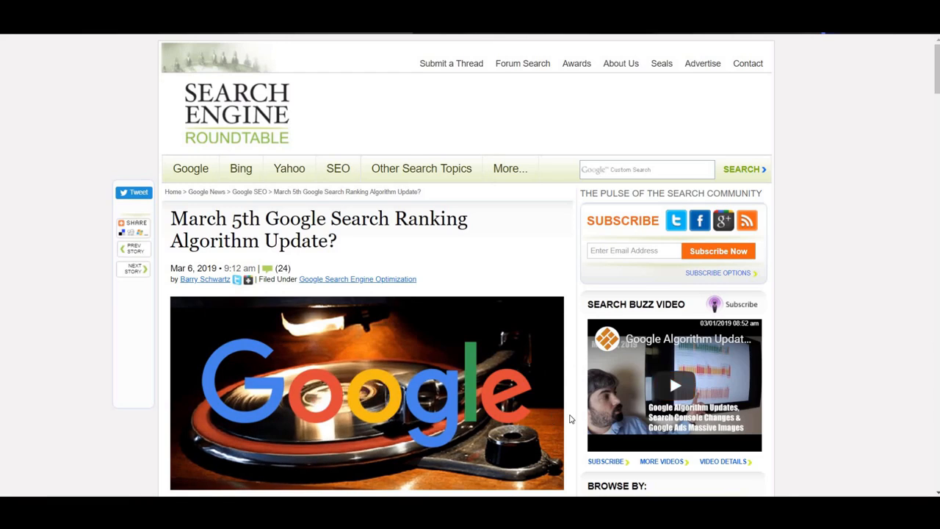
scroll(down, 3)
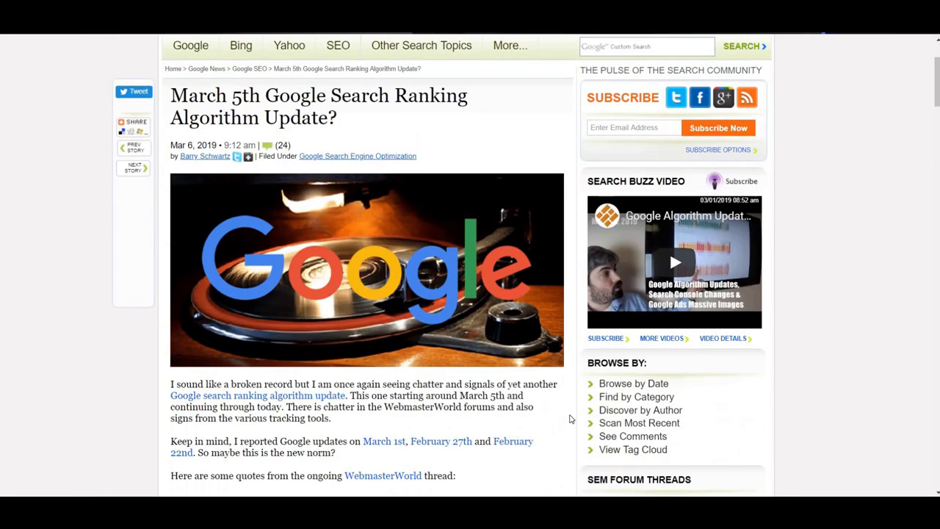